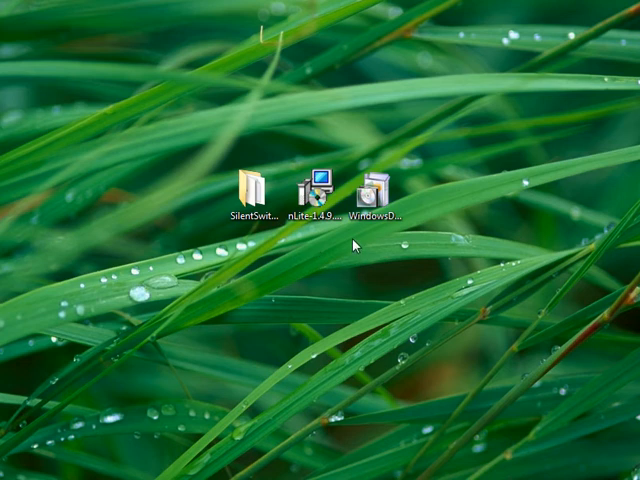
{"action": "mouse_move", "coordinate": [360, 318]}
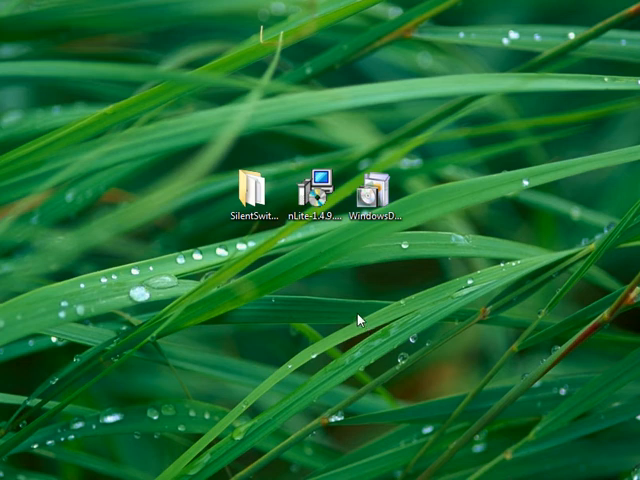
{"action": "mouse_move", "coordinate": [341, 306]}
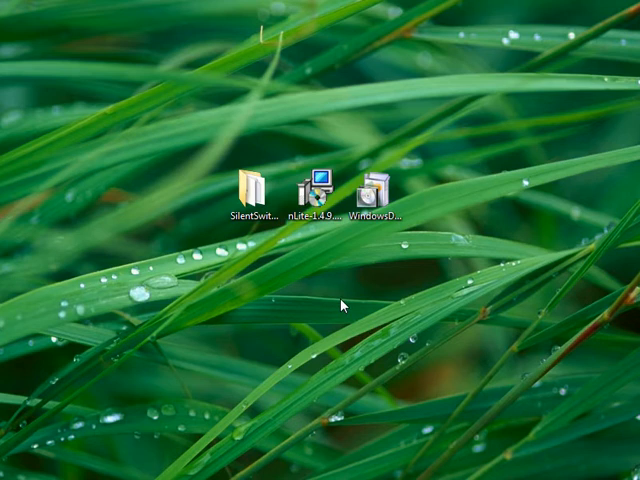
{"action": "mouse_move", "coordinate": [240, 172]}
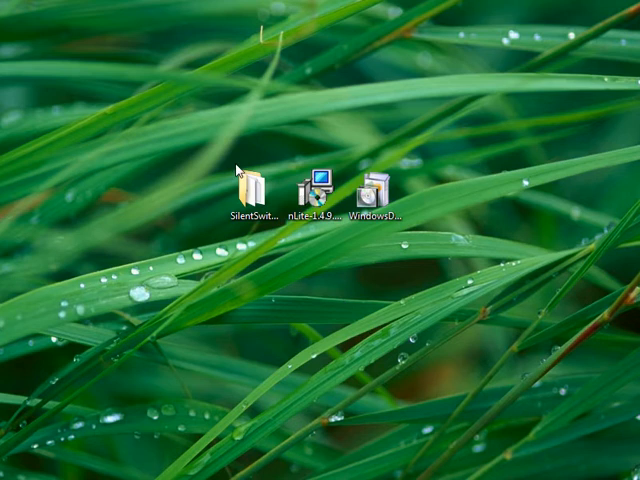
{"action": "mouse_move", "coordinate": [381, 298]}
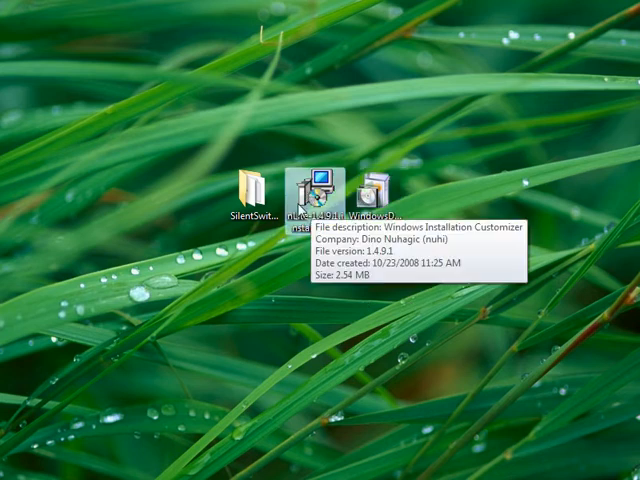
{"action": "mouse_move", "coordinate": [332, 292]}
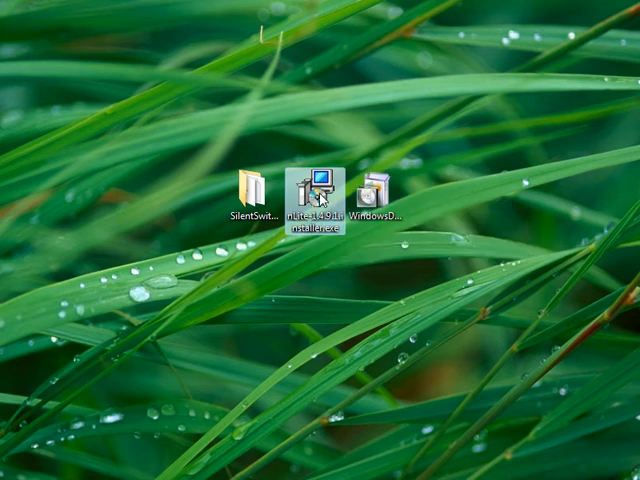
Browse the installer's Inno Setup switch reference, noting NORESTART and MERGETASKS, then close it.
{"action": "right_click", "coordinate": [320, 188]}
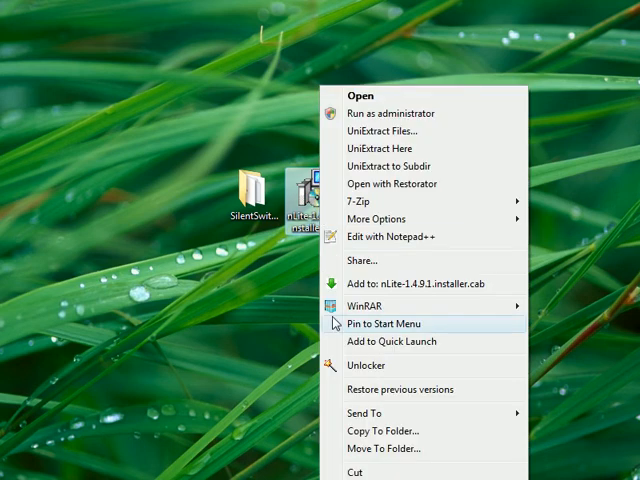
{"action": "mouse_move", "coordinate": [378, 219]}
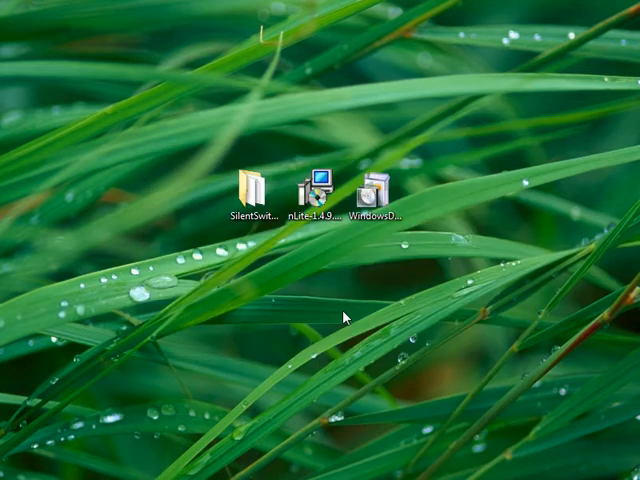
{"action": "double_click", "coordinate": [315, 185]}
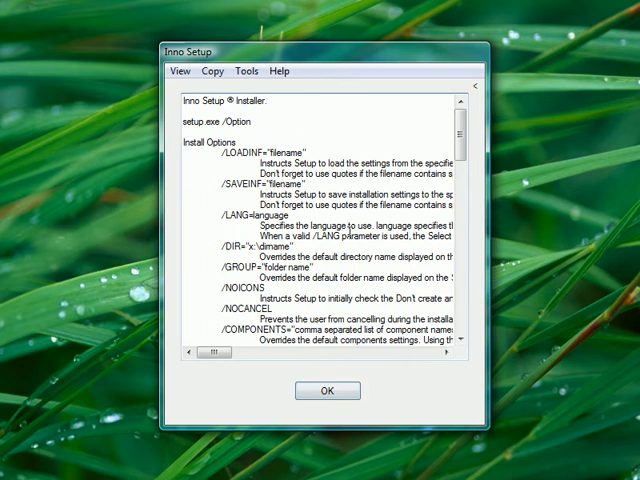
{"action": "scroll", "scroll_direction": "down", "scroll_amount": 3}
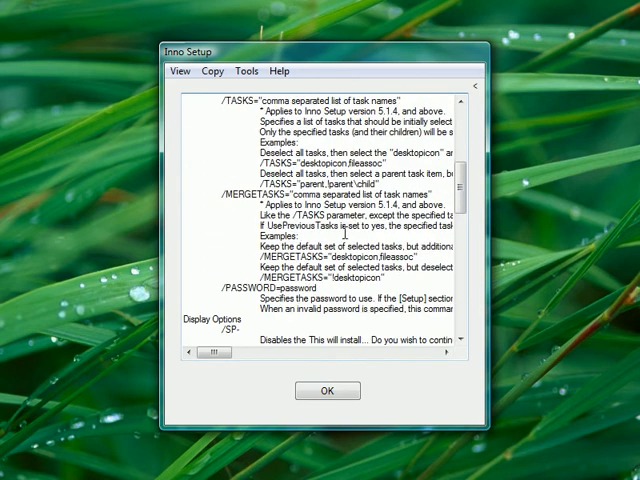
{"action": "scroll", "scroll_direction": "down", "scroll_amount": 3}
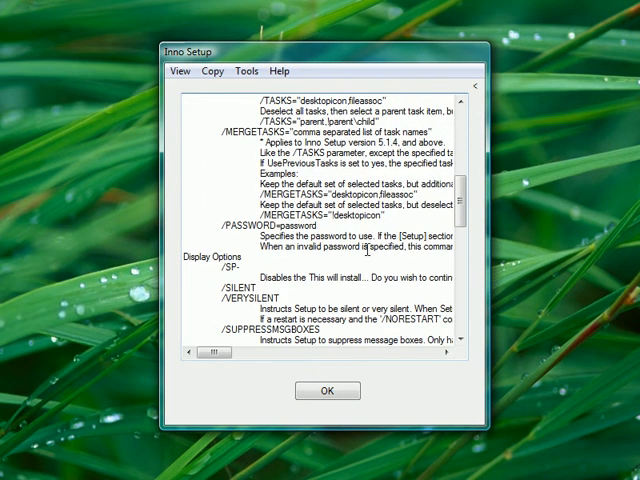
{"action": "scroll", "scroll_direction": "down", "scroll_amount": 3}
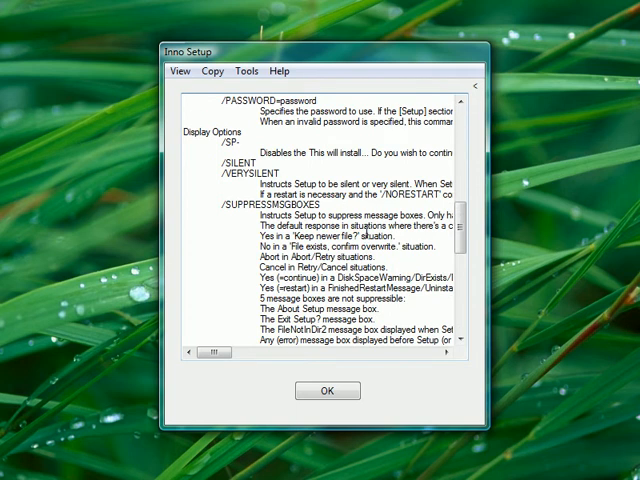
{"action": "scroll", "scroll_direction": "down", "scroll_amount": 3}
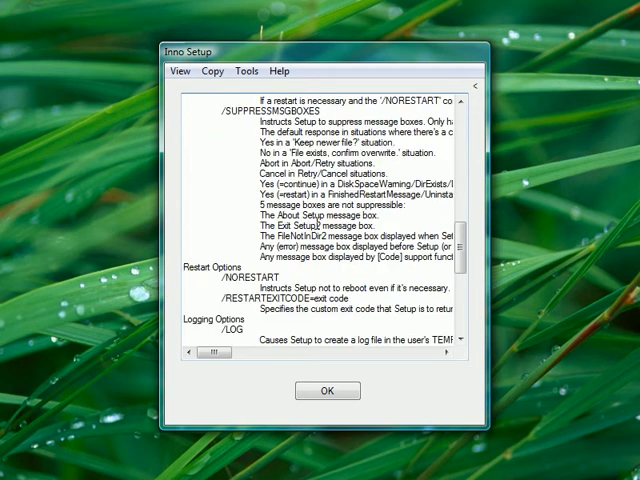
{"action": "scroll", "scroll_direction": "up", "scroll_amount": 3}
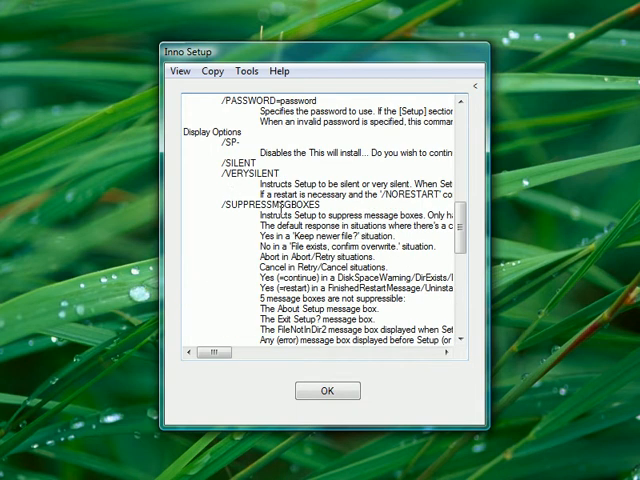
{"action": "scroll", "scroll_direction": "down", "scroll_amount": 3}
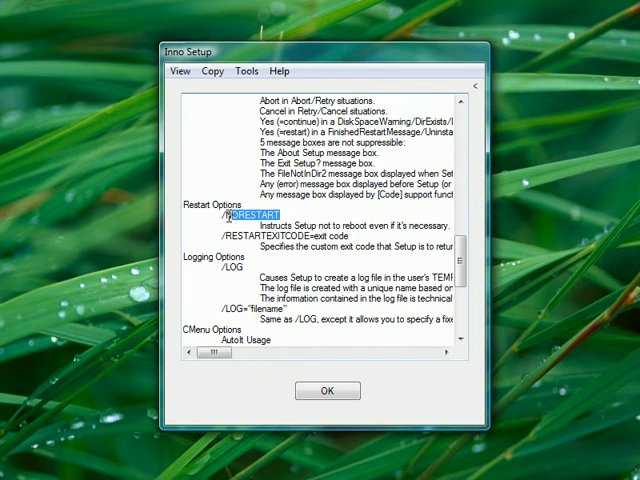
{"action": "left_click", "coordinate": [355, 255]}
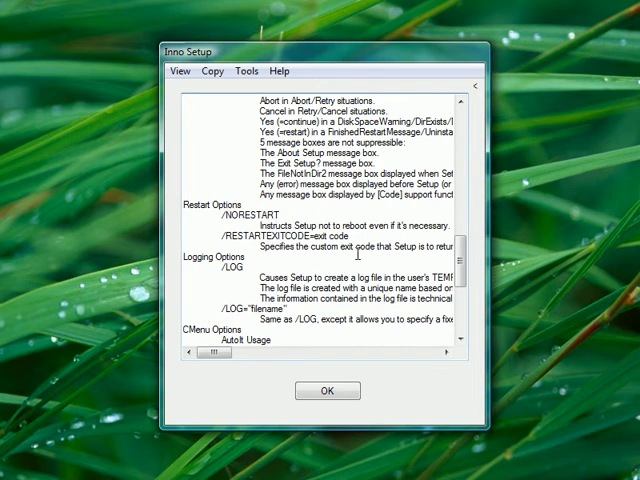
{"action": "scroll", "scroll_direction": "up", "scroll_amount": 3}
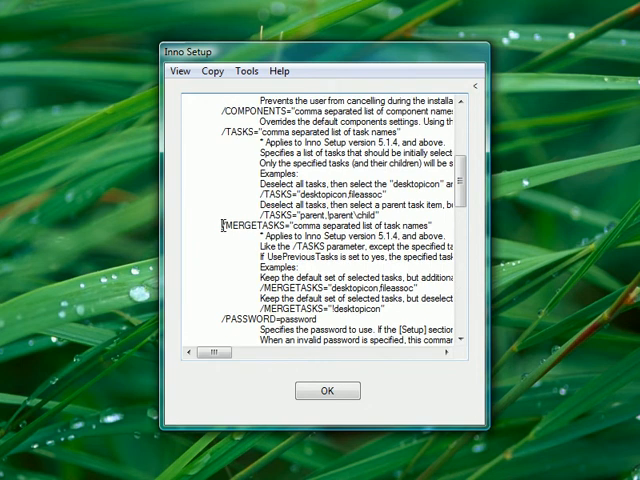
{"action": "double_click", "coordinate": [245, 226]}
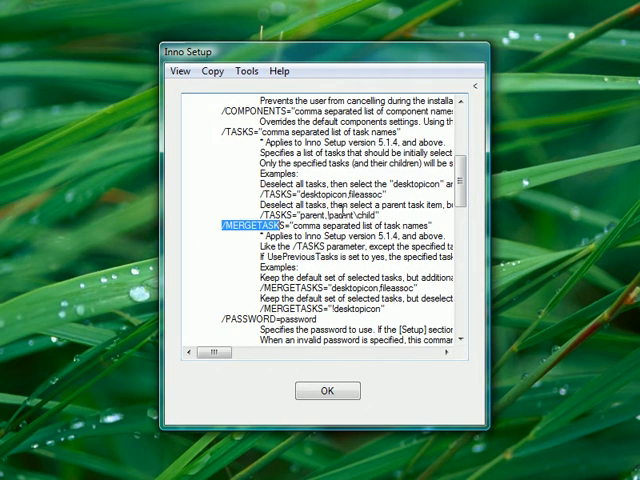
{"action": "scroll", "scroll_direction": "down", "scroll_amount": 3}
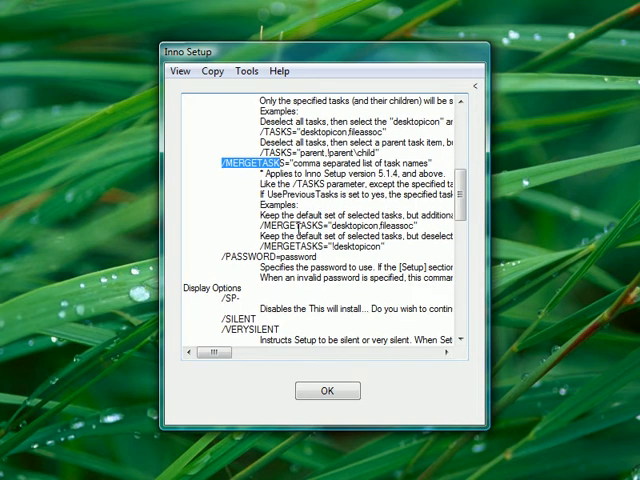
{"action": "left_click", "coordinate": [325, 390]}
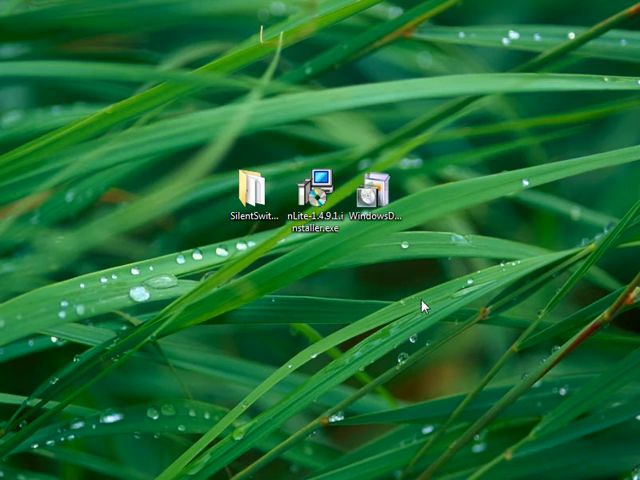
{"action": "mouse_move", "coordinate": [311, 307]}
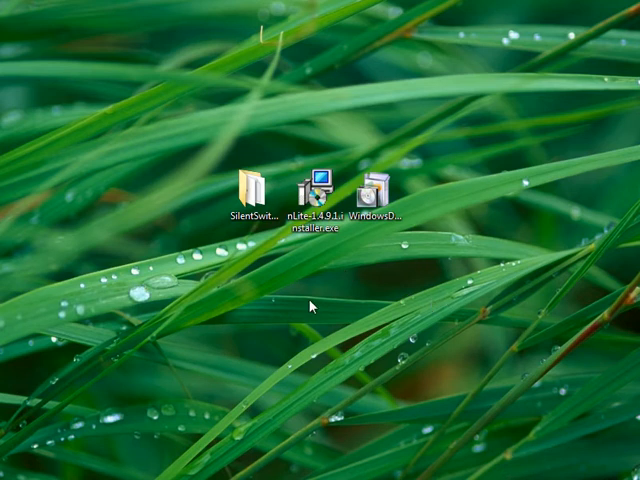
{"action": "mouse_move", "coordinate": [333, 318]}
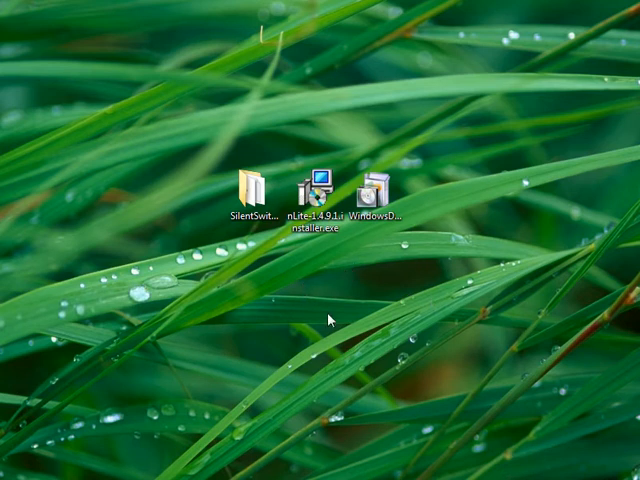
Execute the nLite installer with the /VERYSILENT parameter via CMenu.
{"action": "left_click", "coordinate": [321, 184]}
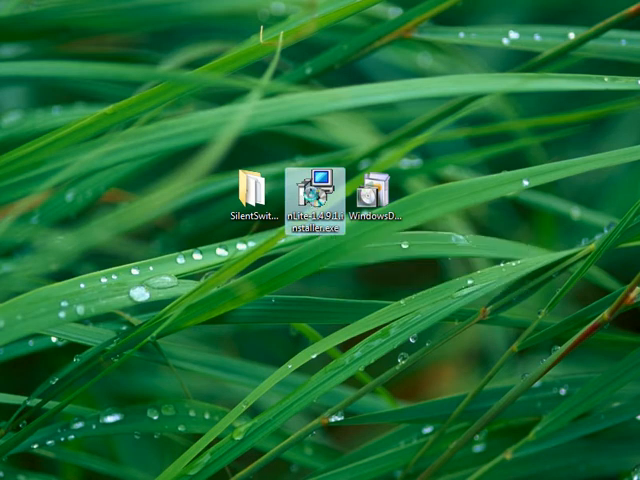
{"action": "right_click", "coordinate": [317, 190]}
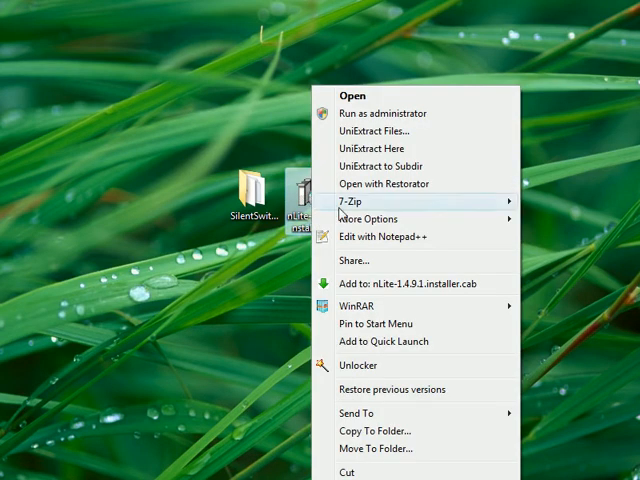
{"action": "mouse_move", "coordinate": [378, 218]}
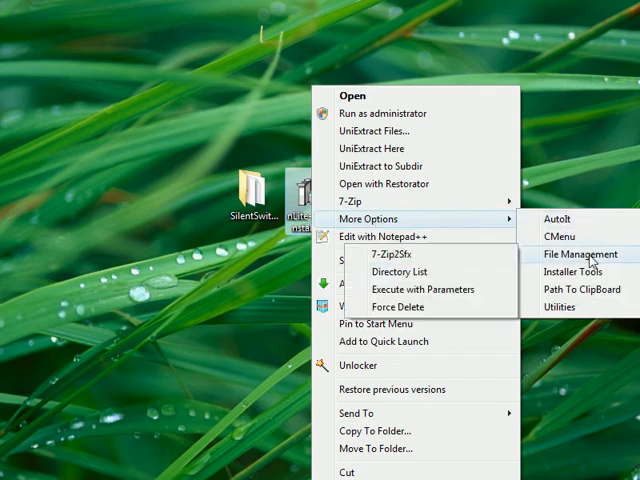
{"action": "left_click", "coordinate": [416, 289]}
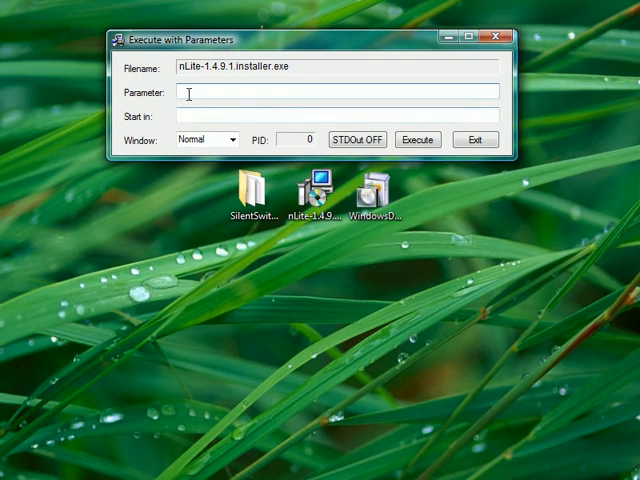
{"action": "type", "text": "/"}
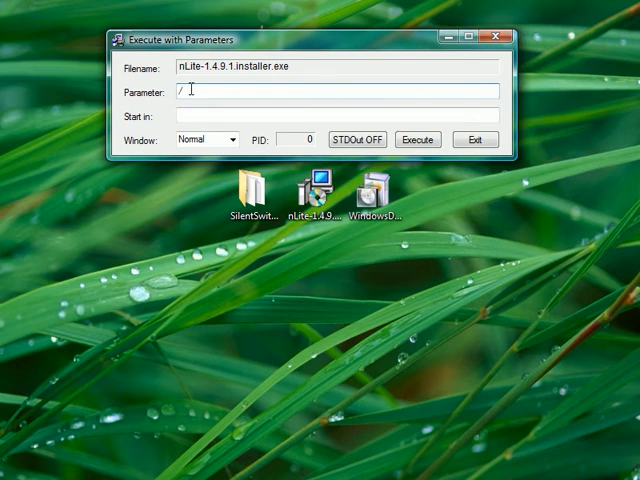
{"action": "type", "text": "VERYS"}
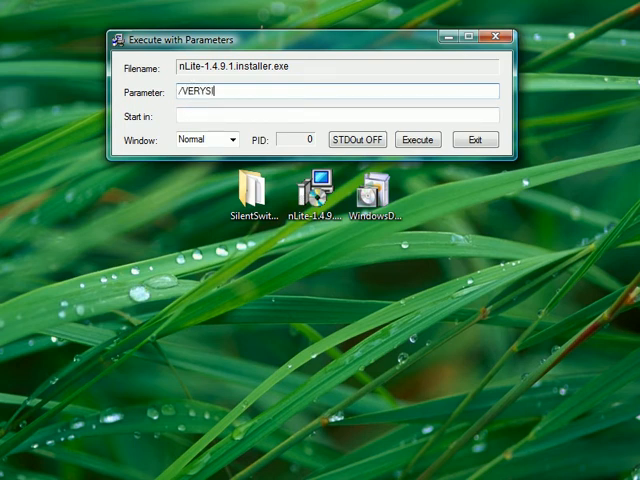
{"action": "type", "text": "ILENT"}
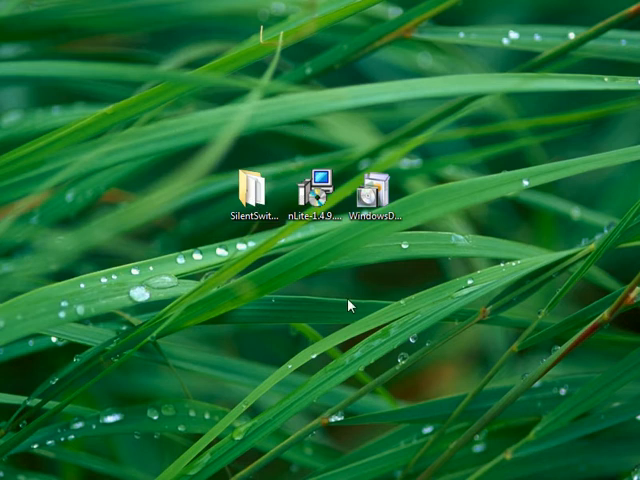
{"action": "mouse_move", "coordinate": [315, 307]}
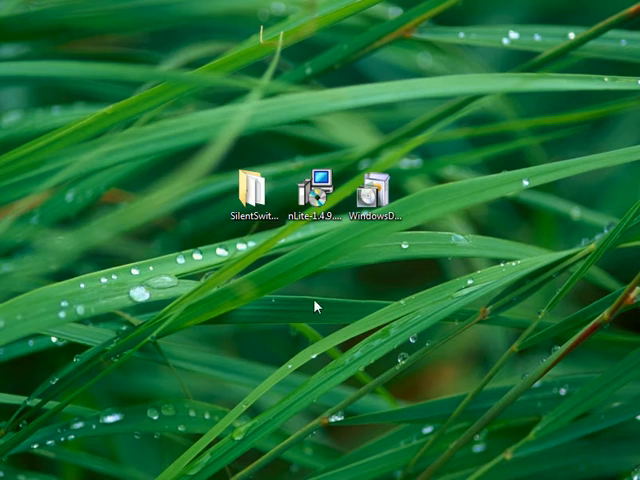
{"action": "right_click", "coordinate": [316, 190]}
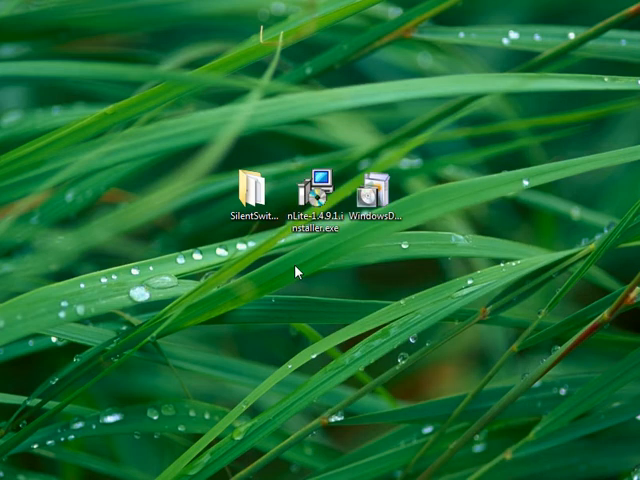
{"action": "mouse_move", "coordinate": [338, 285]}
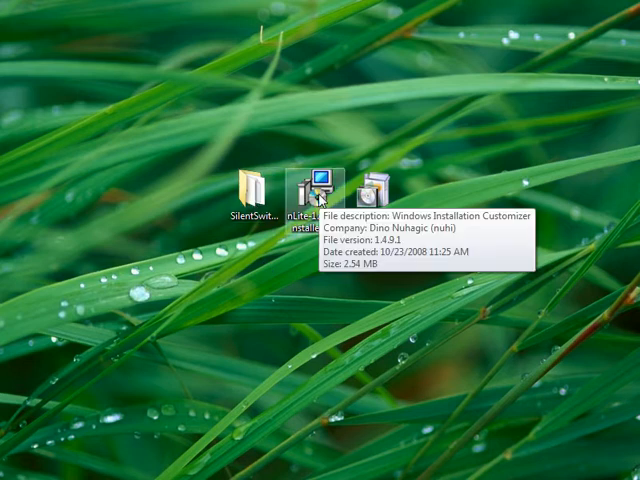
Add nLite-1.4.9.1 installer to nLite.7z using 7z format and Ultra compression.
{"action": "right_click", "coordinate": [312, 192]}
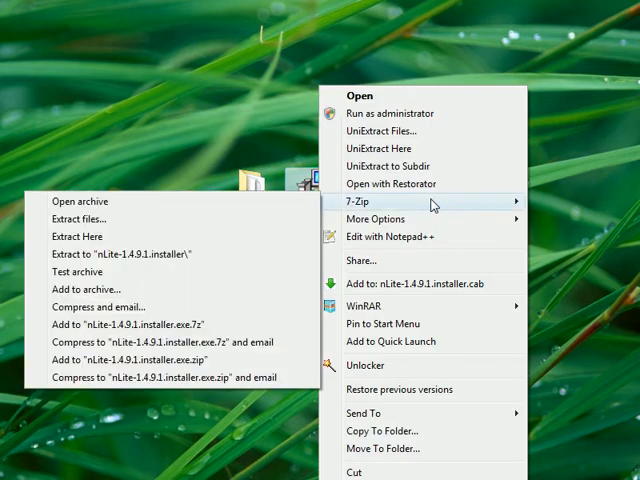
{"action": "left_click", "coordinate": [85, 289]}
{"action": "type", "text": "nLite.7z"}
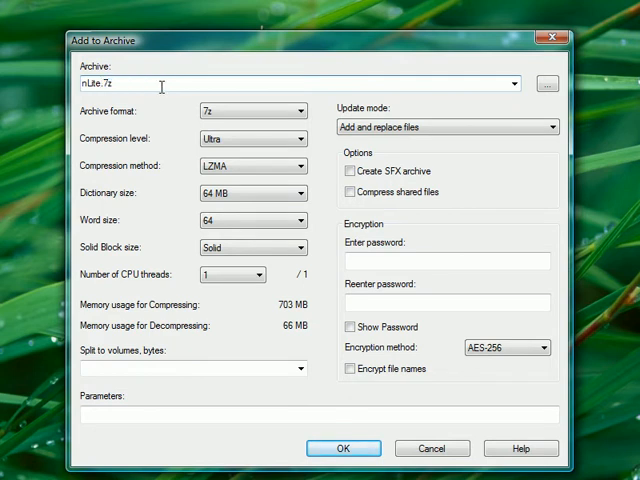
{"action": "left_click", "coordinate": [342, 448]}
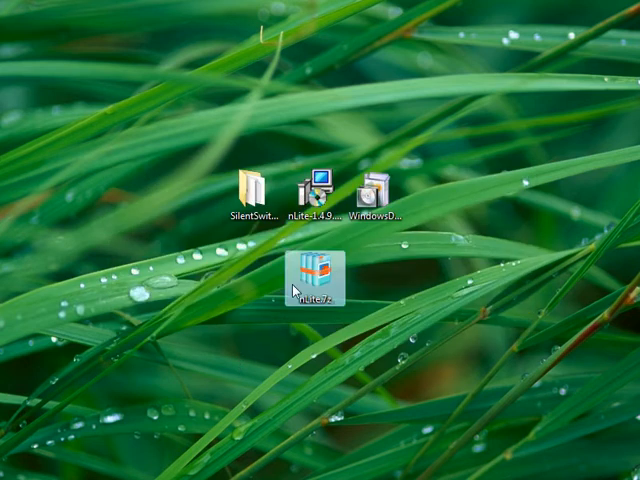
{"action": "mouse_move", "coordinate": [322, 272]}
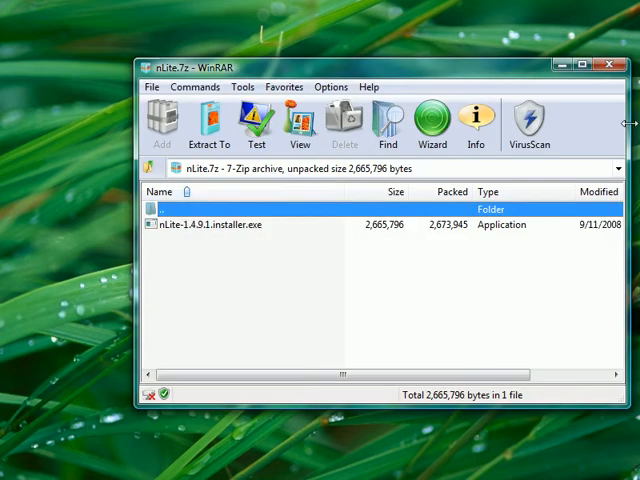
{"action": "left_click", "coordinate": [608, 64]}
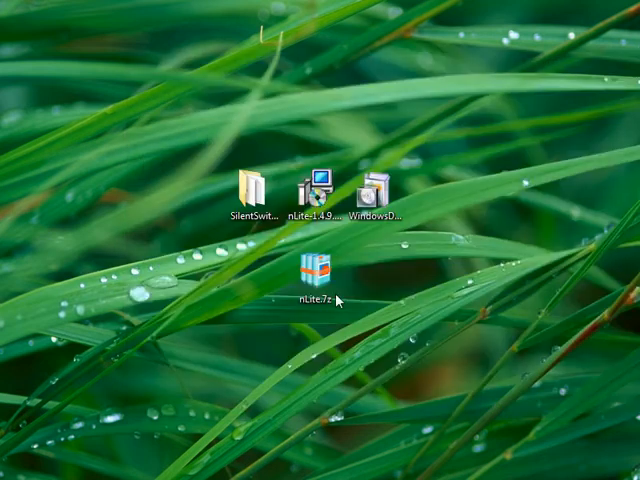
{"action": "left_click", "coordinate": [316, 190]}
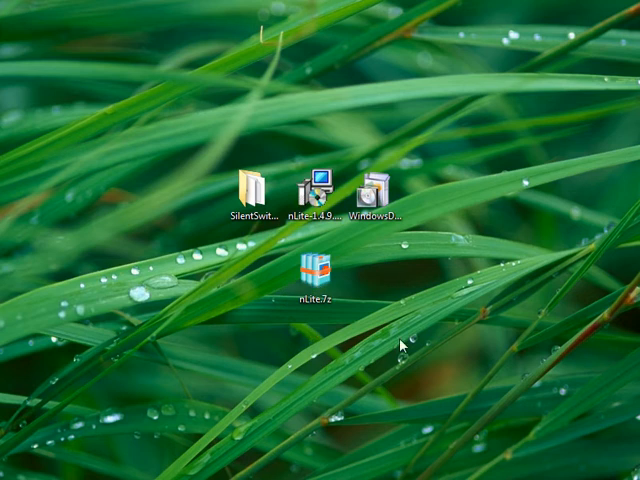
Drop nLite.7z into SilentSwitchMaker, open it, and inspect 7zsd.sfx, 7zSD_EN.chm and config.txt.
{"action": "left_click", "coordinate": [316, 275]}
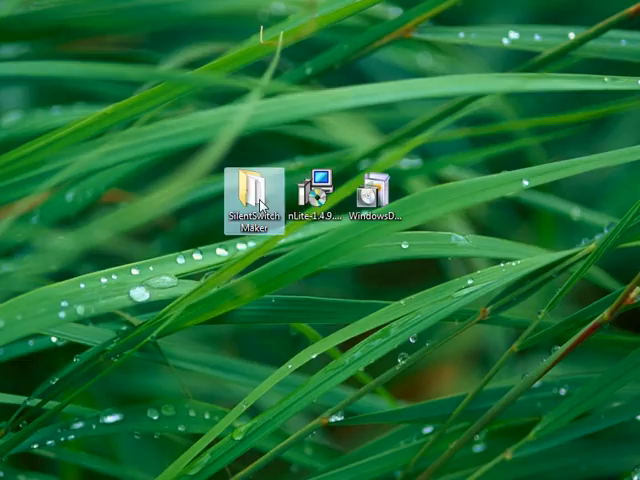
{"action": "double_click", "coordinate": [257, 186]}
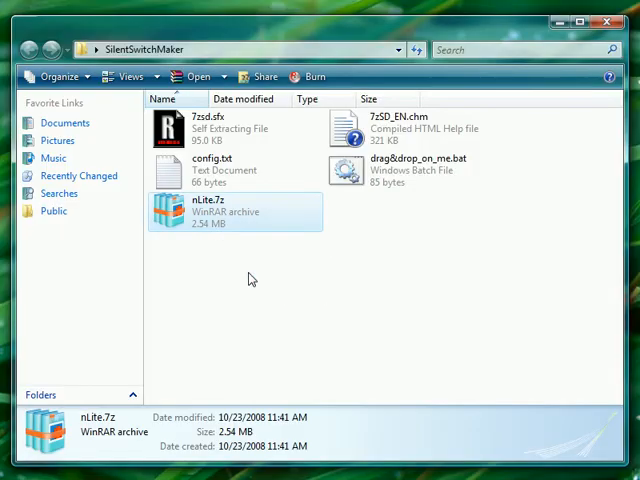
{"action": "mouse_move", "coordinate": [396, 264]}
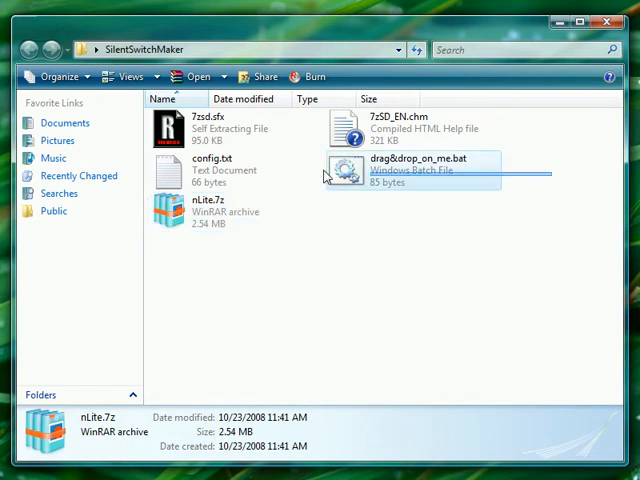
{"action": "left_click", "coordinate": [210, 122]}
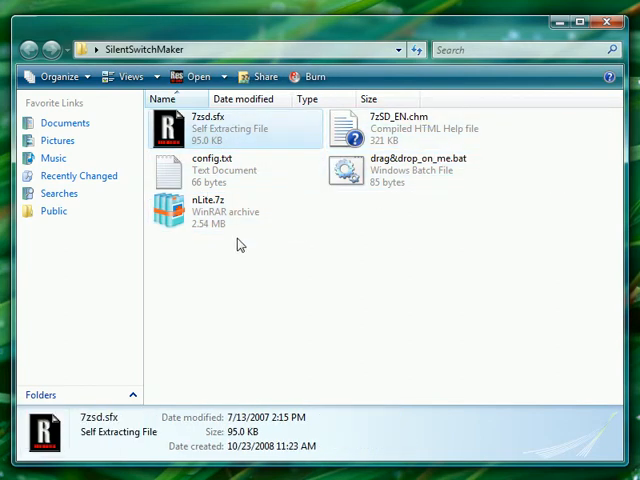
{"action": "left_click", "coordinate": [410, 128]}
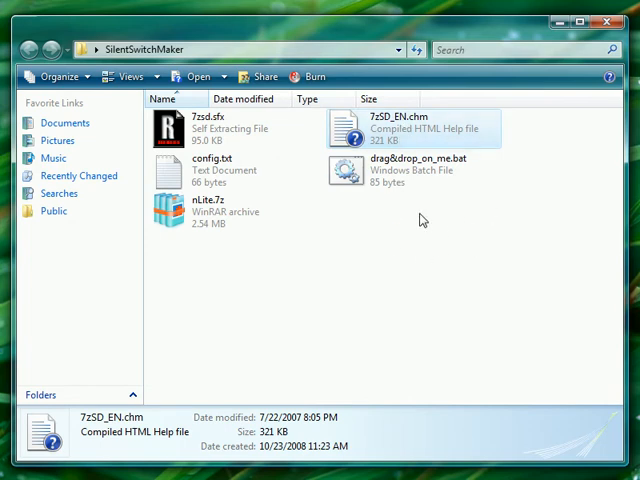
{"action": "mouse_move", "coordinate": [424, 305]}
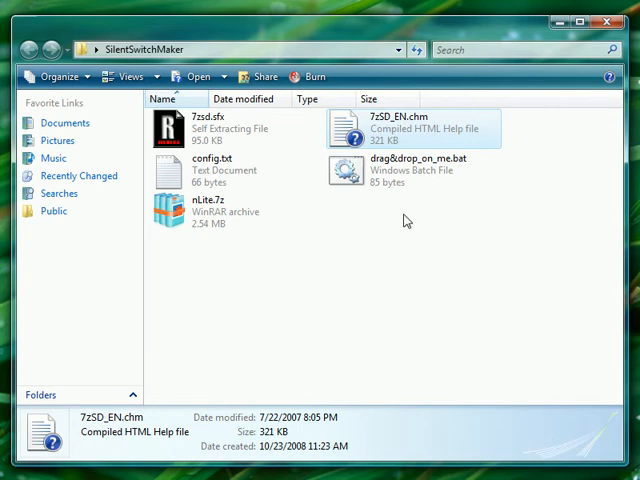
{"action": "mouse_move", "coordinate": [361, 233]}
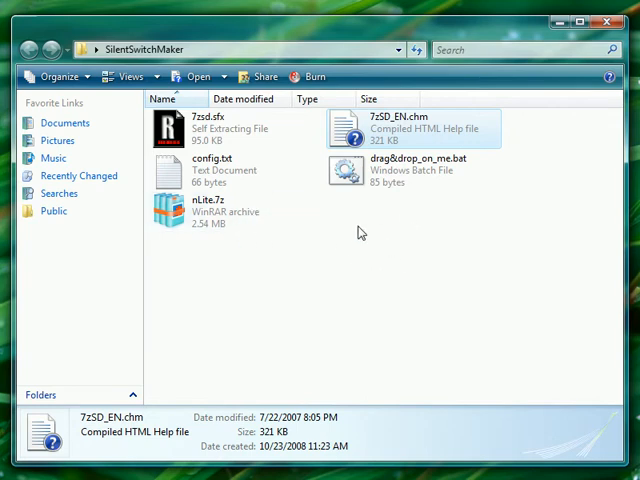
{"action": "left_click", "coordinate": [210, 128]}
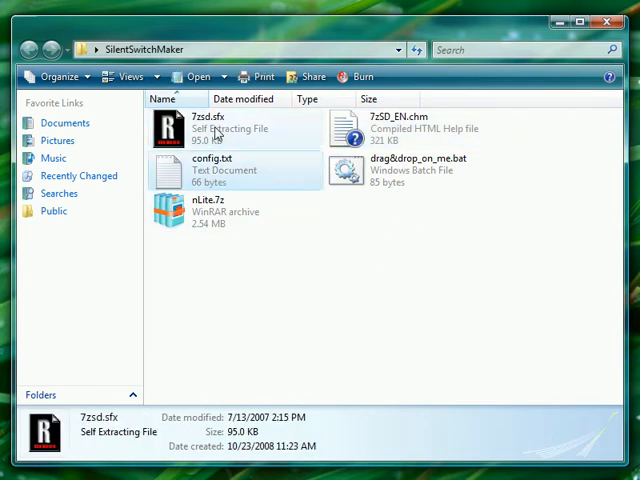
{"action": "left_click", "coordinate": [211, 170]}
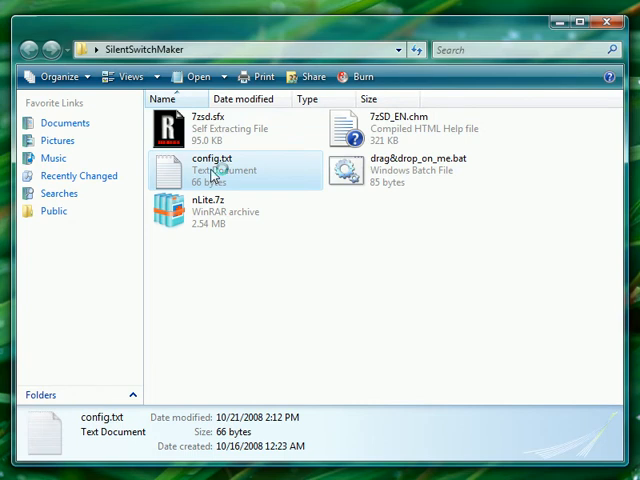
Check config.txt's empty RunProgram and GUIMode 2, close Notepad2, and open the SFX help file.
{"action": "double_click", "coordinate": [210, 165]}
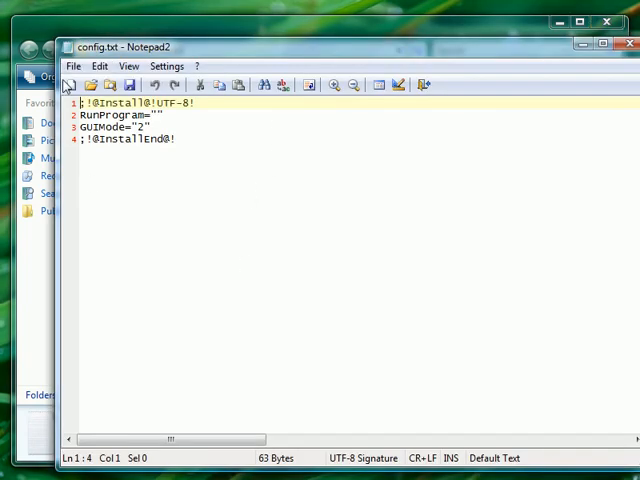
{"action": "left_click", "coordinate": [120, 139]}
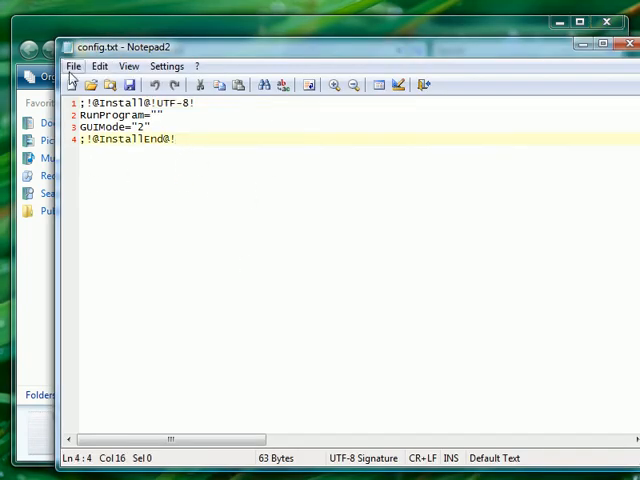
{"action": "left_click", "coordinate": [73, 66]}
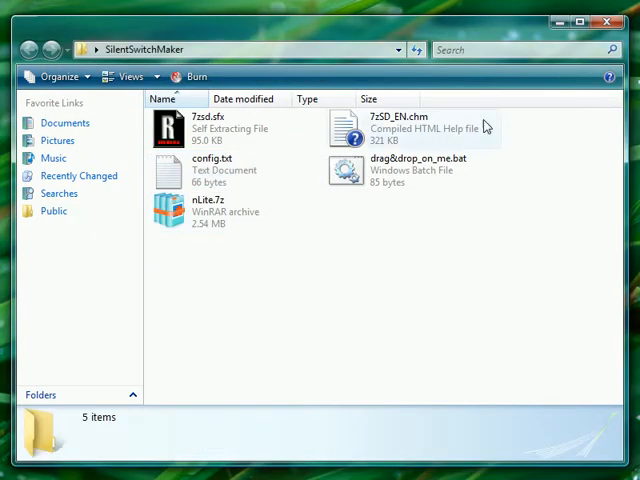
{"action": "double_click", "coordinate": [210, 170]}
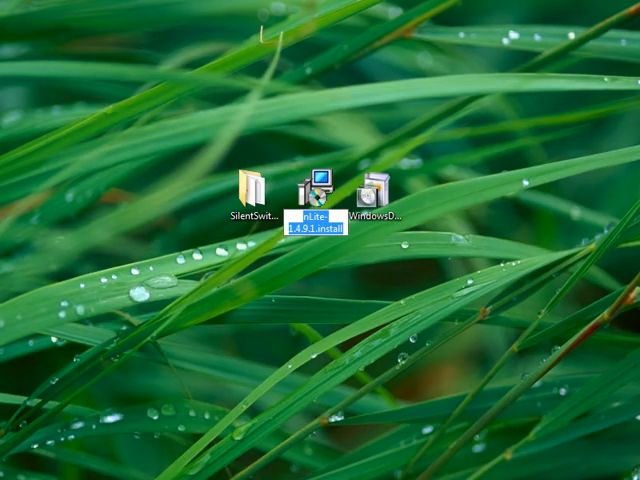
Complete RunProgram as the installer name plus .exe /VERYSILENT /MERGETASKS=desktopicon.
{"action": "double_click", "coordinate": [311, 190]}
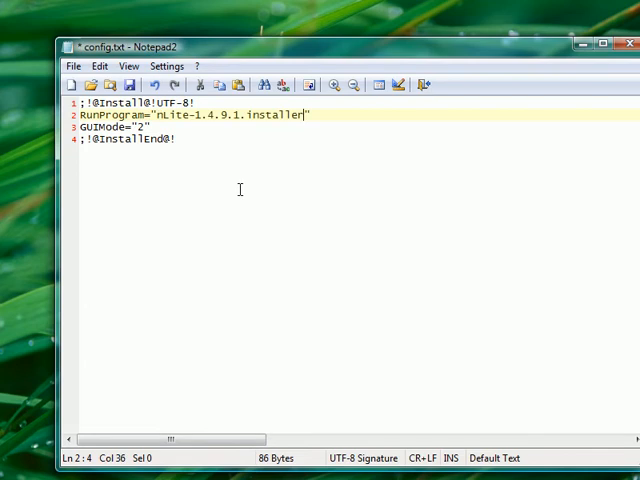
{"action": "type", "text": ".e"}
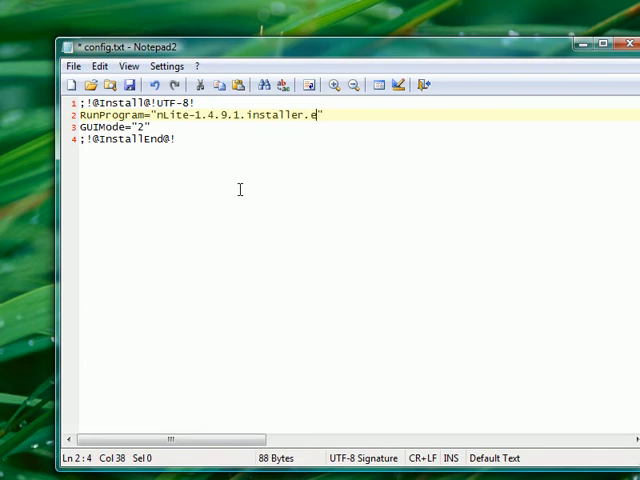
{"action": "type", "text": "xe /"}
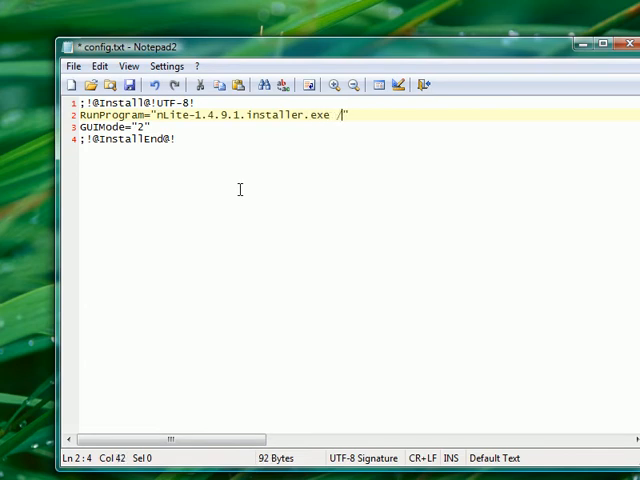
{"action": "type", "text": "VERYSILENT"}
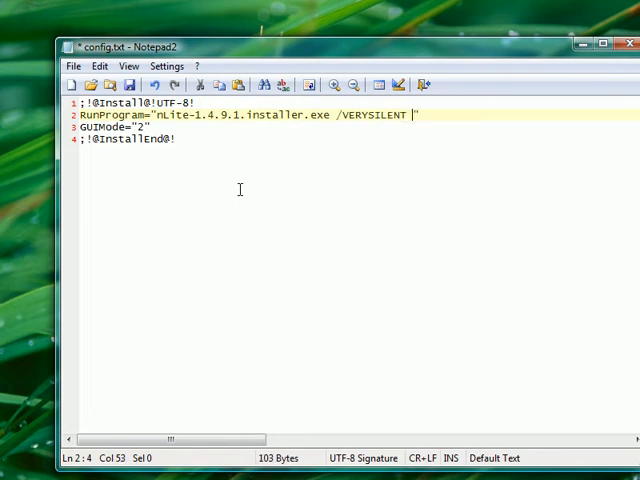
{"action": "type", "text": "/MEGE"}
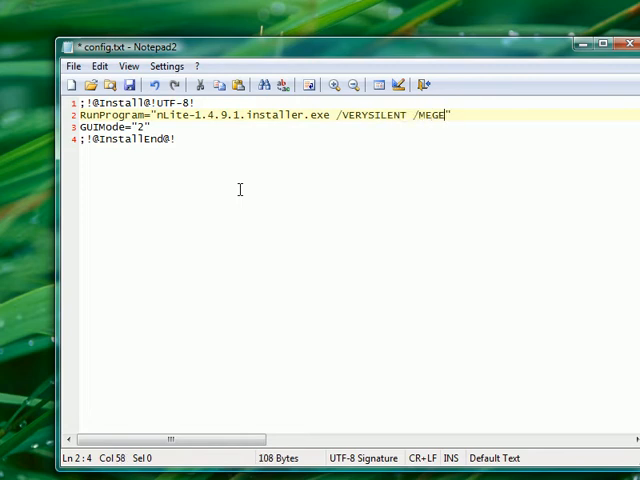
{"action": "key", "text": "BackSpace"}
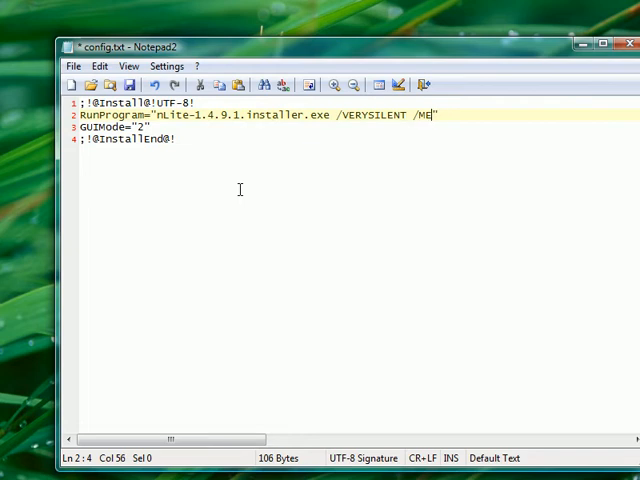
{"action": "type", "text": "RGETASKS="}
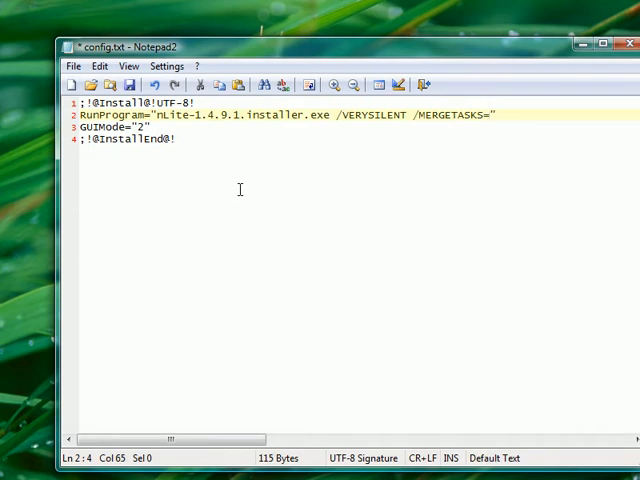
{"action": "type", "text": "desktop"}
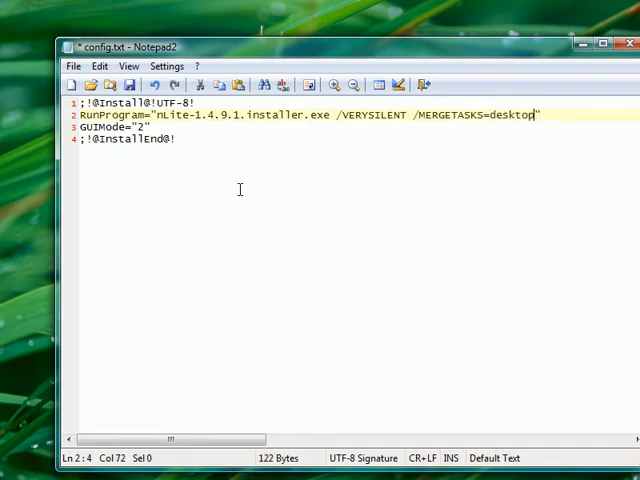
{"action": "type", "text": "icon"}
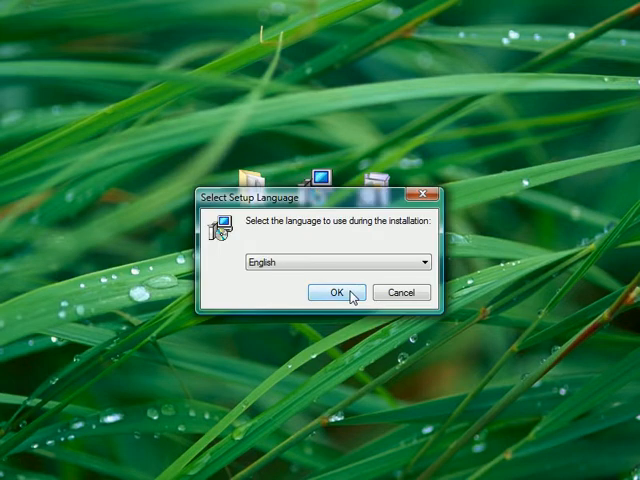
{"action": "left_click", "coordinate": [334, 292]}
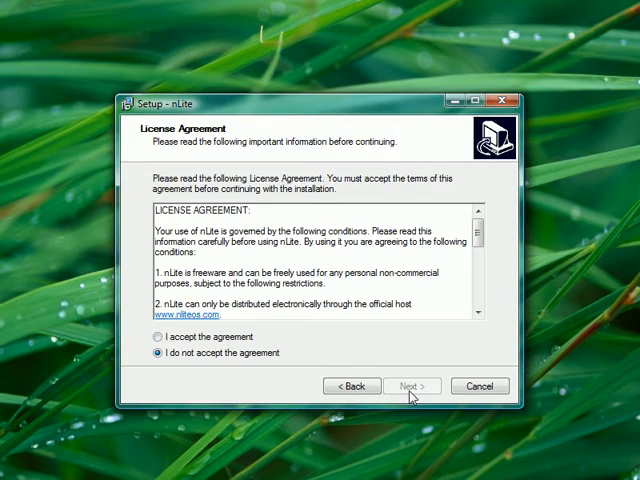
{"action": "left_click", "coordinate": [412, 386]}
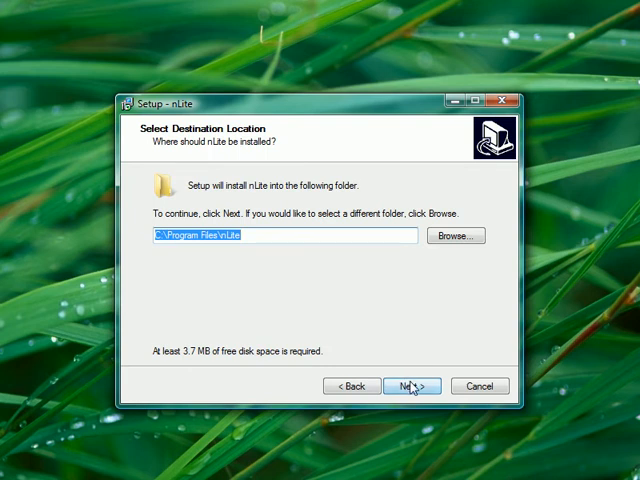
{"action": "left_click", "coordinate": [411, 386]}
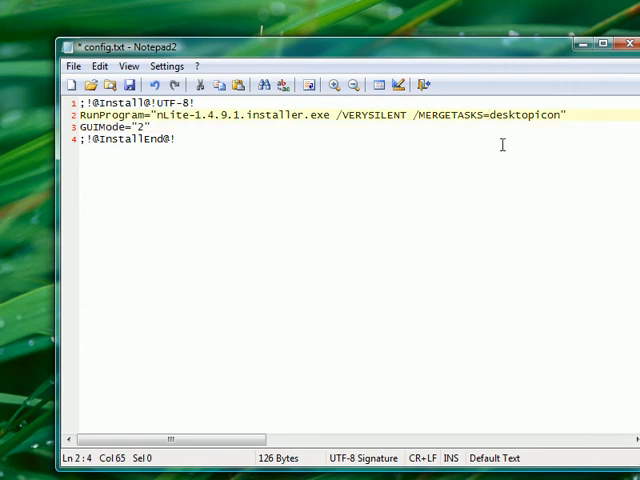
Change RunProgram's switches to /VERYSILENT /NORESTART, dropping the desktopicon task.
{"action": "type", "text": "!"}
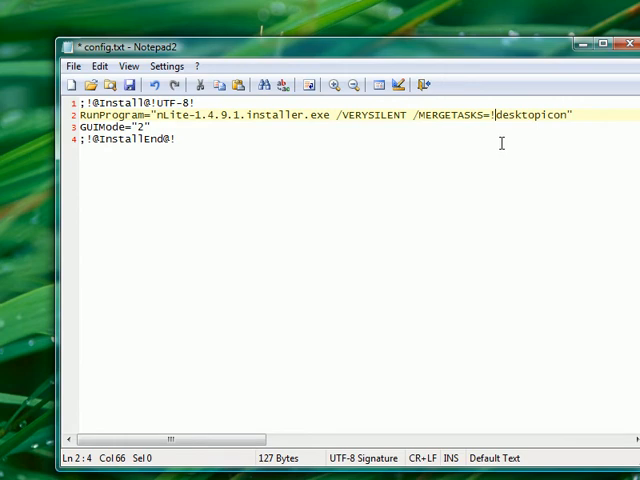
{"action": "mouse_move", "coordinate": [491, 124]}
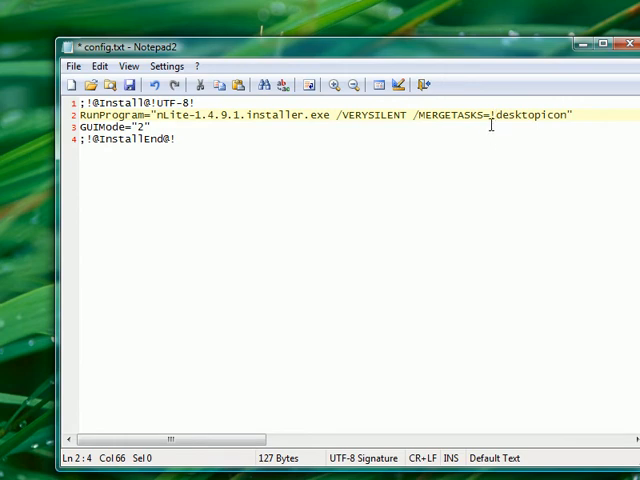
{"action": "key", "text": "Backspace"}
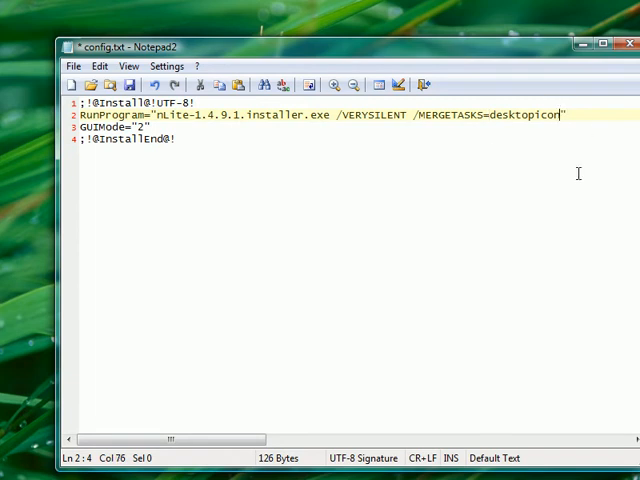
{"action": "type", "text": "/NORESTART"}
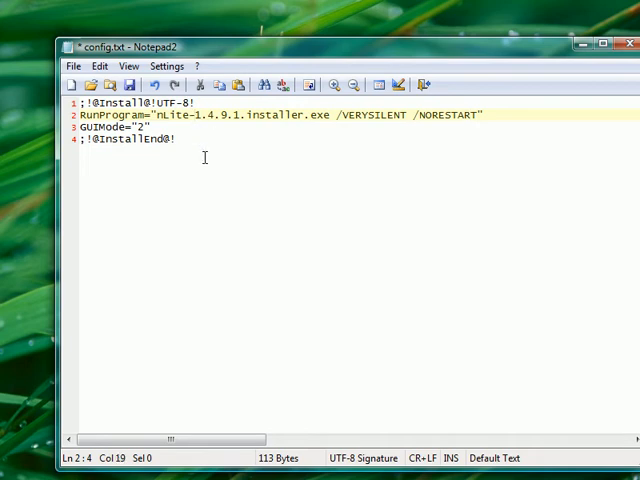
Surround nLite-1.4.9.1.installer.exe with \" escaped quotes in the RunProgram value.
{"action": "type", "text": "\" \""}
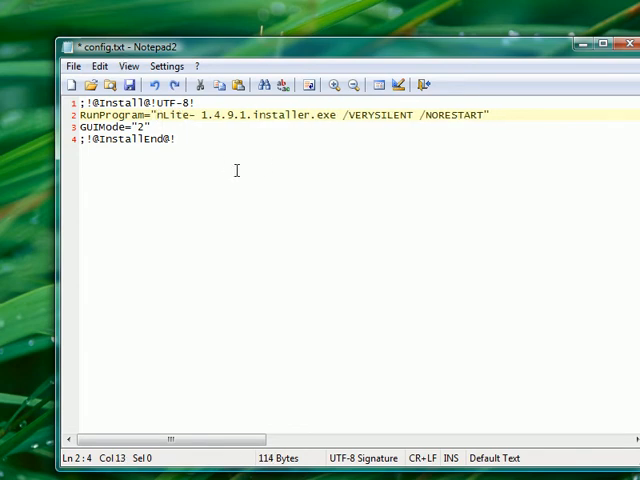
{"action": "type", "text": "\\"}
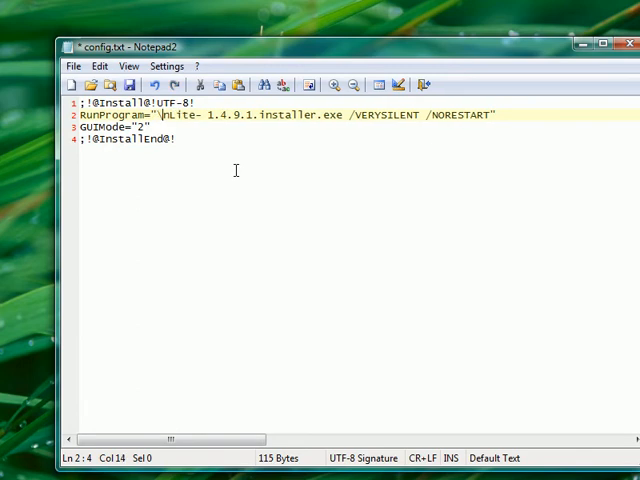
{"action": "type", "text": "\""}
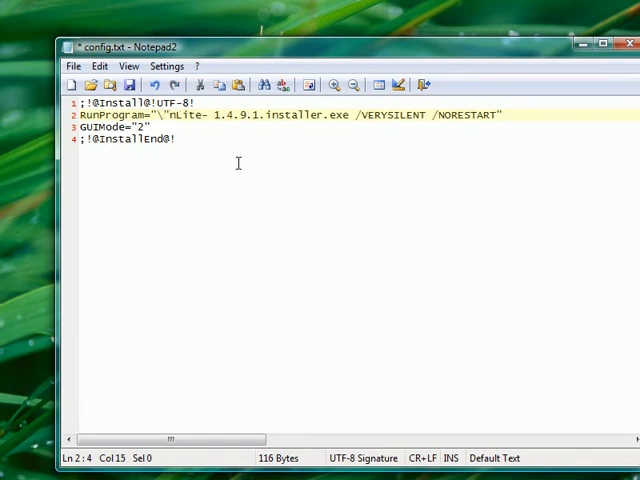
{"action": "type", "text": "\\"}
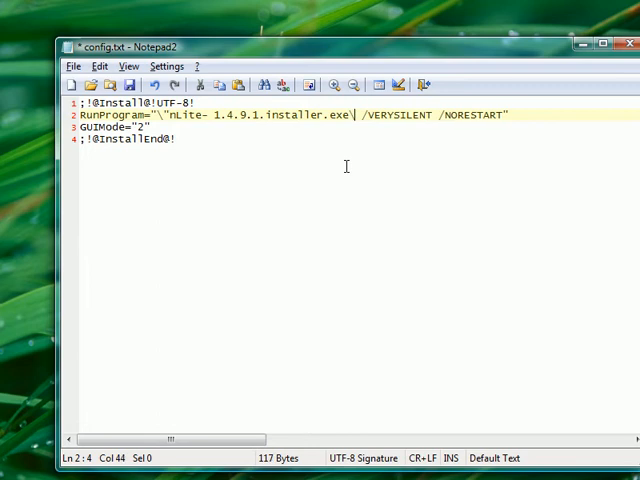
{"action": "type", "text": "\\"}
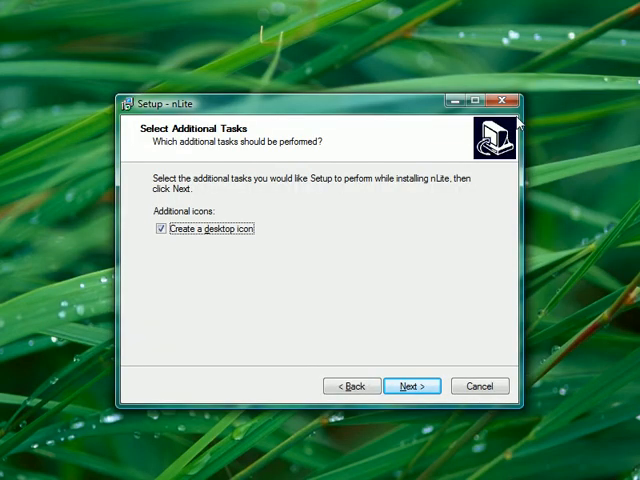
Exit the nLite setup wizard and read the Configuration file topic's escaping notes.
{"action": "left_click", "coordinate": [479, 386]}
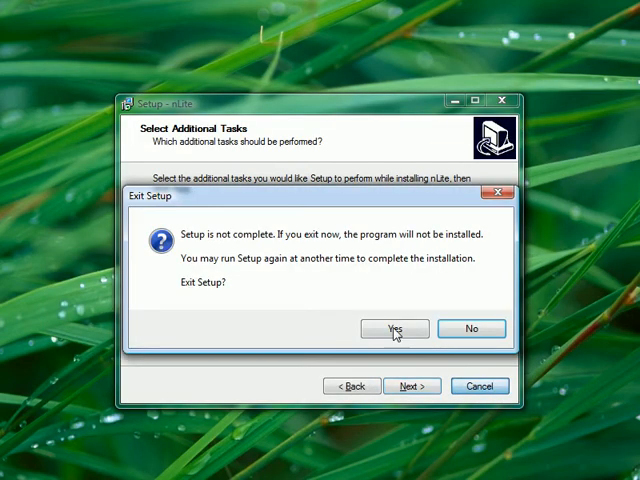
{"action": "left_click", "coordinate": [393, 328]}
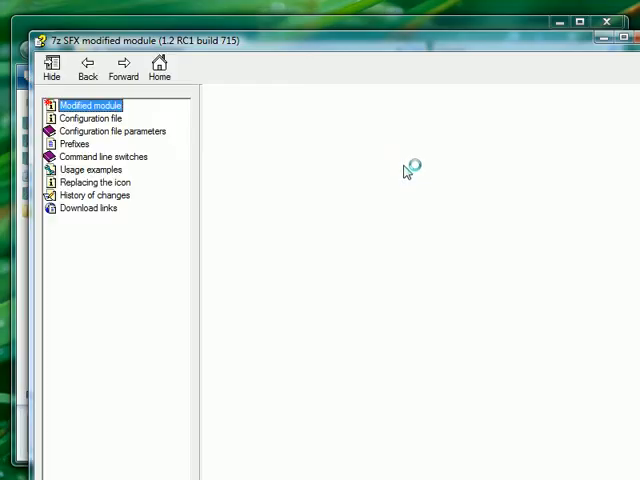
{"action": "left_click", "coordinate": [90, 105]}
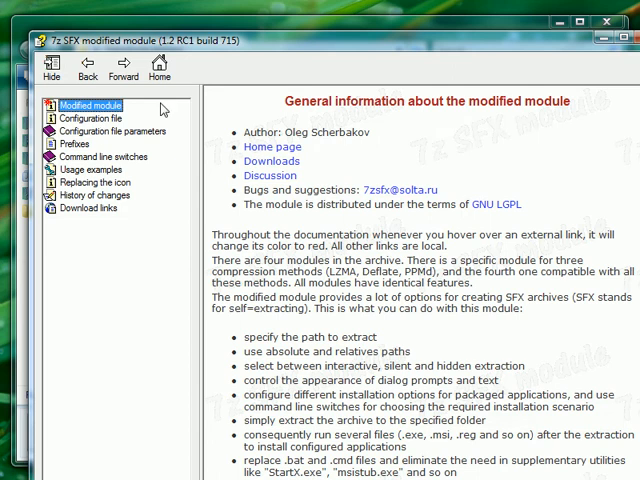
{"action": "left_click", "coordinate": [87, 119]}
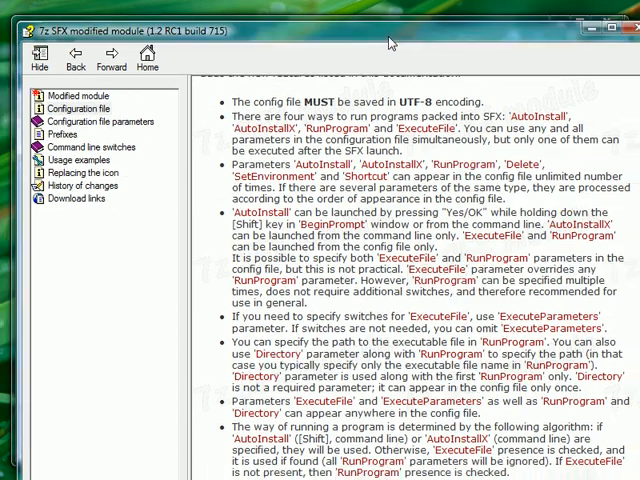
{"action": "scroll", "scroll_direction": "down", "scroll_amount": 3}
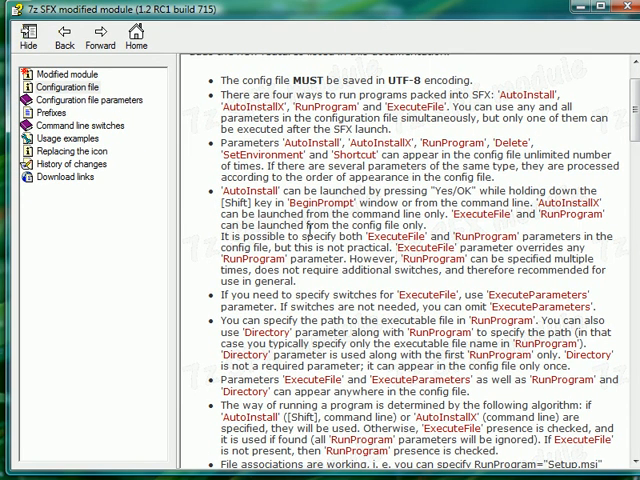
{"action": "scroll", "scroll_direction": "down", "scroll_amount": 3}
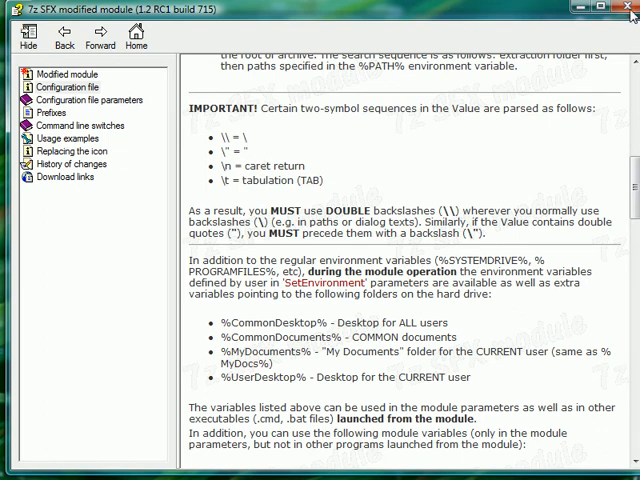
Insert /MERGETASKS=desktopicon before /NORESTART in config.txt and retype the .exe extension.
{"action": "left_click", "coordinate": [631, 8]}
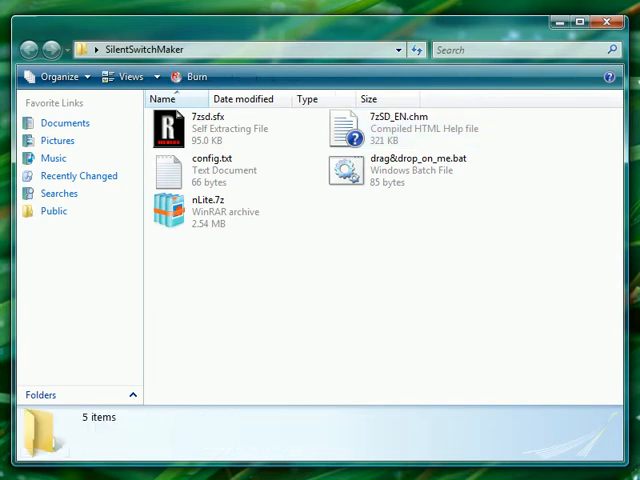
{"action": "double_click", "coordinate": [201, 170]}
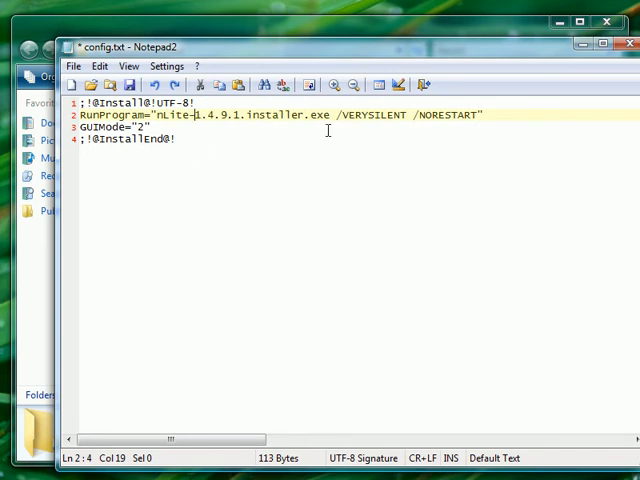
{"action": "left_click", "coordinate": [324, 114]}
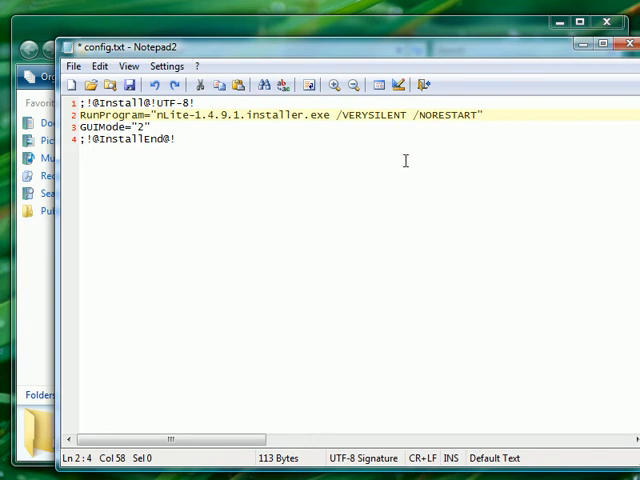
{"action": "type", "text": "/MERGETASKS=desktopicon /"}
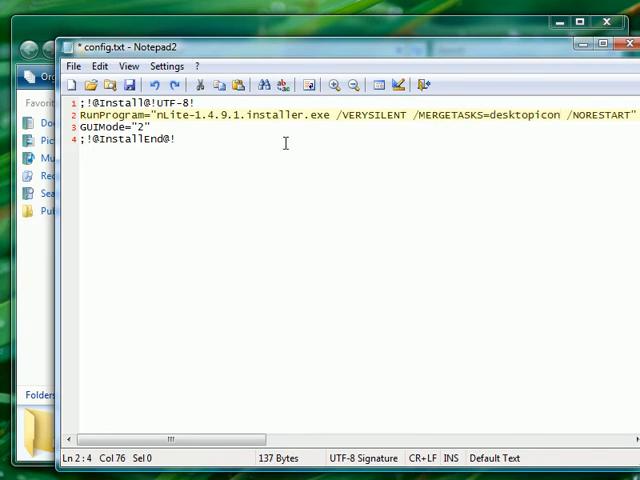
{"action": "double_click", "coordinate": [318, 122]}
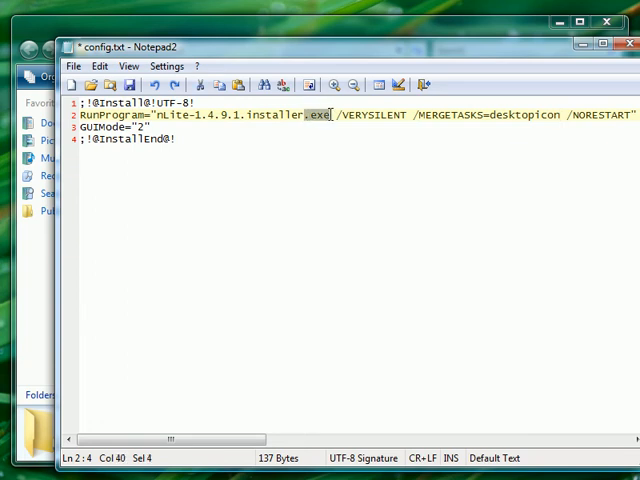
{"action": "key", "text": "Delete"}
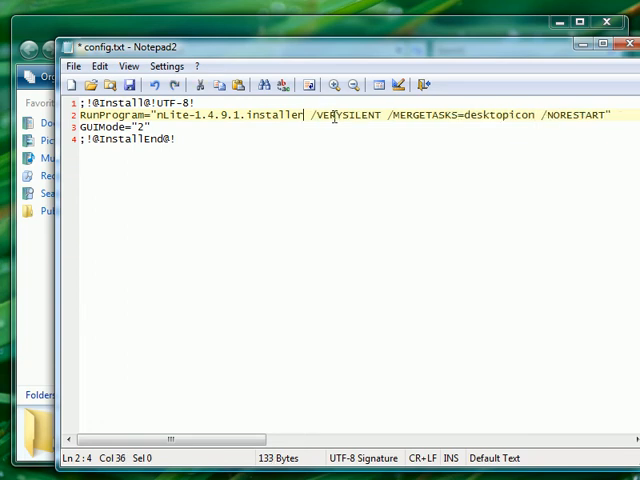
{"action": "type", "text": ".exe"}
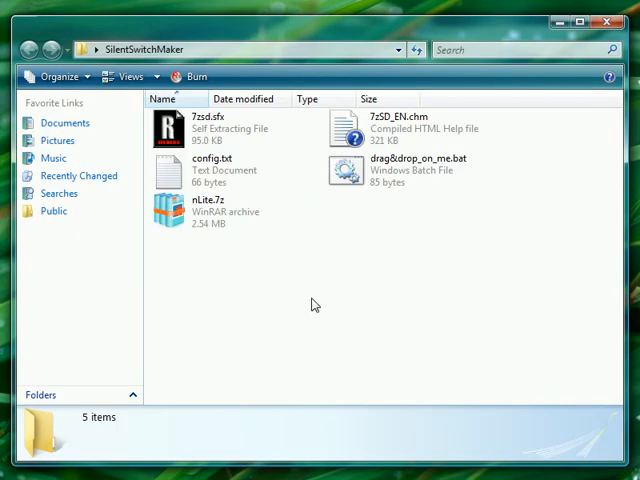
Open 7zsd.sfx in Restorator and copy nLite.exe's icon 32512 onto icon resource 101.
{"action": "double_click", "coordinate": [196, 169]}
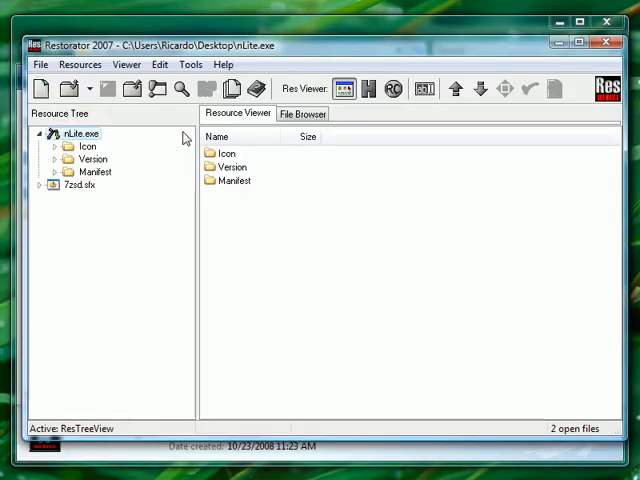
{"action": "left_click", "coordinate": [88, 210]}
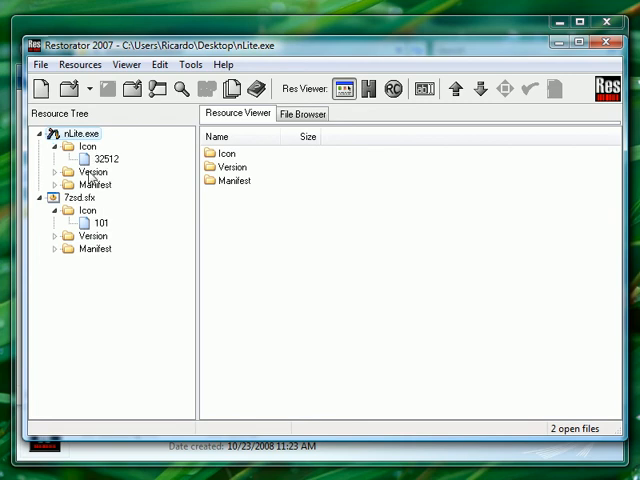
{"action": "left_click", "coordinate": [103, 158]}
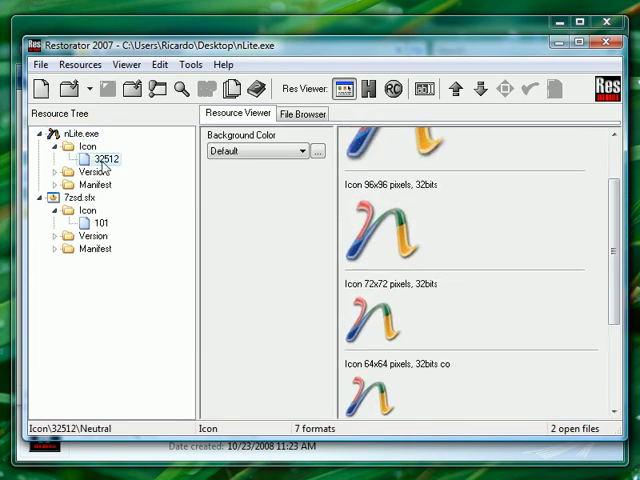
{"action": "right_click", "coordinate": [100, 160]}
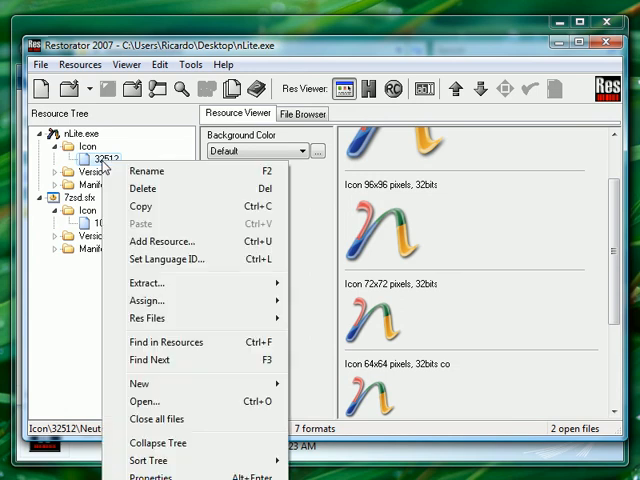
{"action": "mouse_move", "coordinate": [158, 442]}
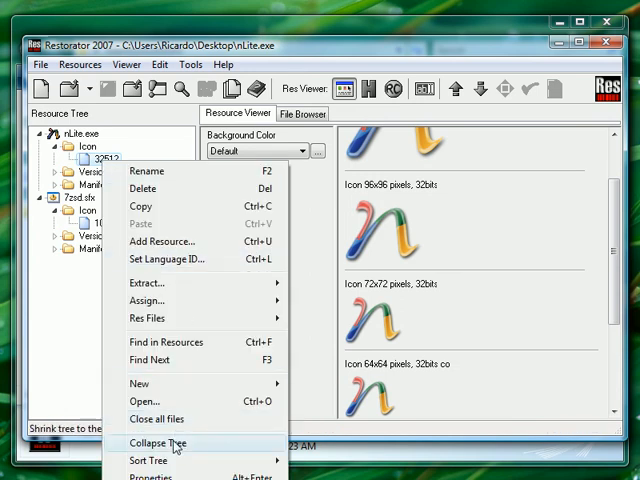
{"action": "left_click", "coordinate": [155, 443]}
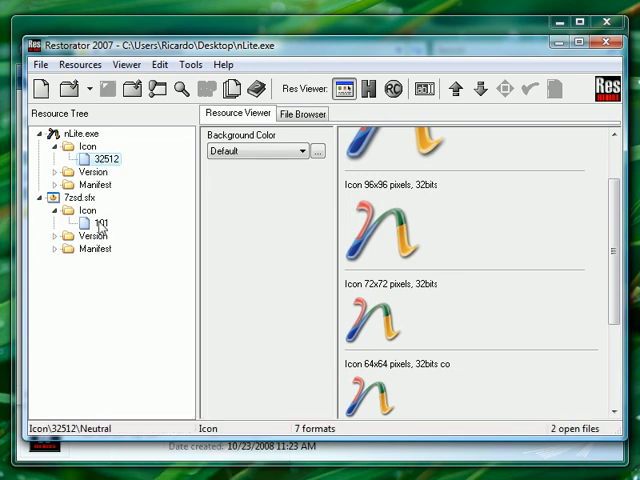
{"action": "left_click", "coordinate": [95, 225]}
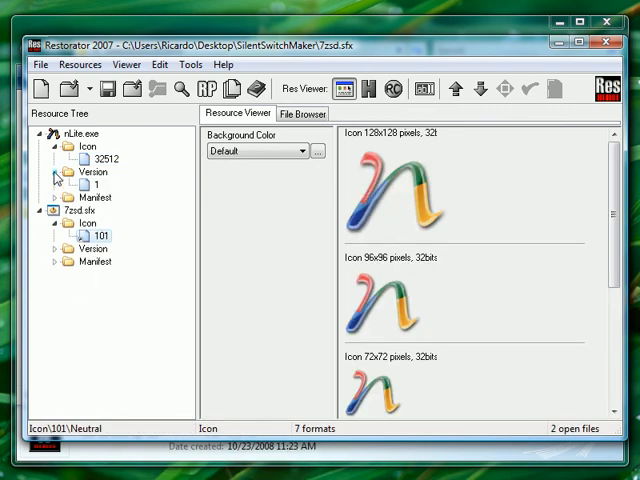
View 7zsd.sfx's version information, then save the re-iconed file and close Restorator.
{"action": "left_click", "coordinate": [95, 185]}
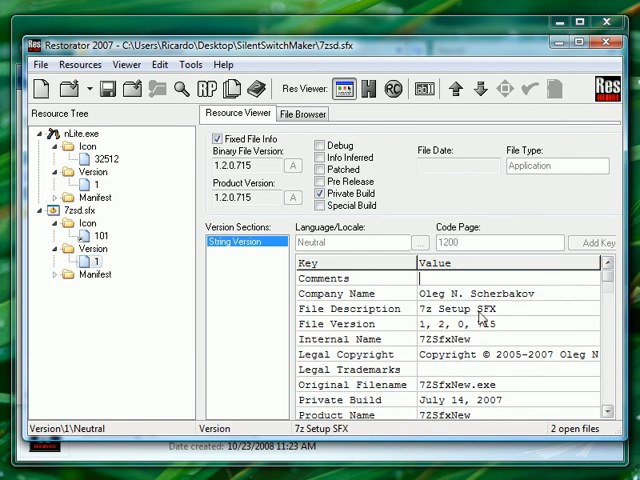
{"action": "right_click", "coordinate": [95, 262]}
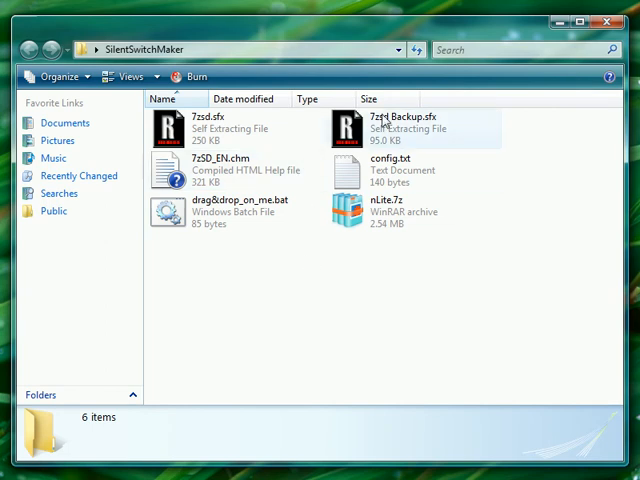
Check the new 7zsd.sfx size and config.txt details, then launch Command Prompt in SilentSwitchMaker.
{"action": "left_click", "coordinate": [200, 123]}
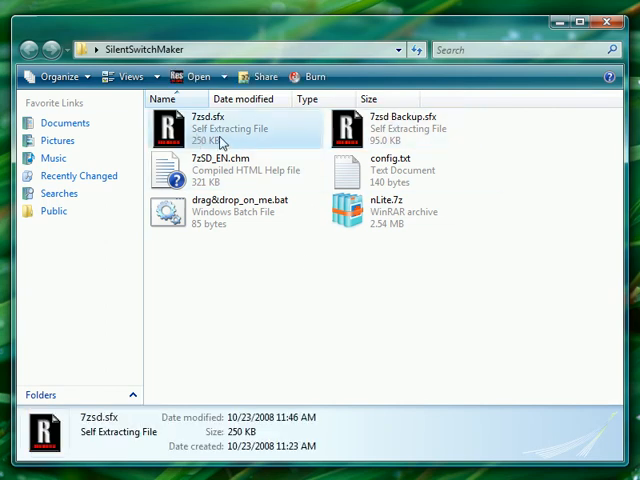
{"action": "left_click", "coordinate": [378, 170]}
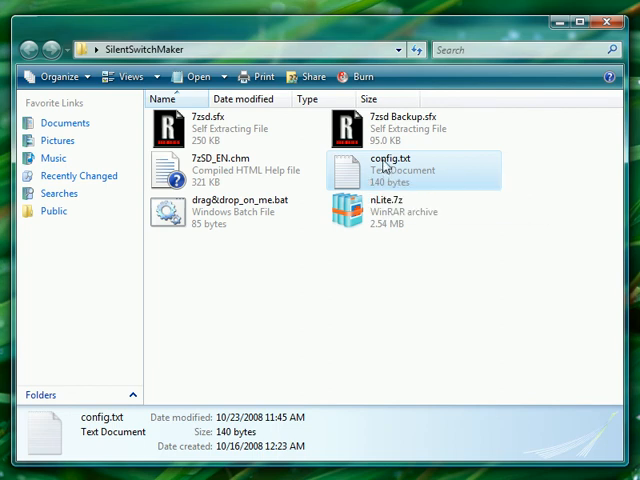
{"action": "right_click", "coordinate": [290, 285]}
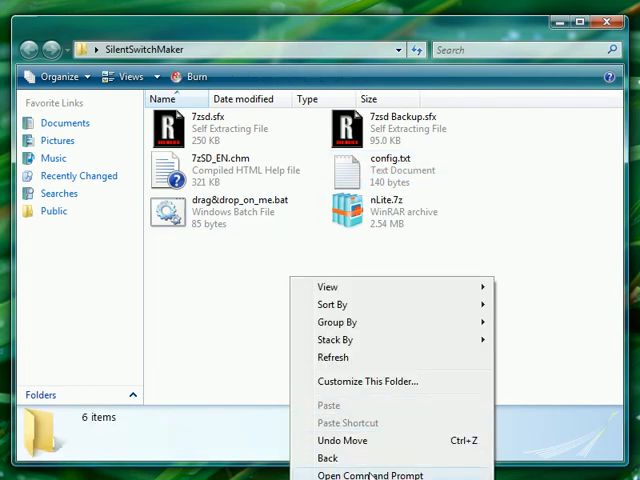
{"action": "left_click", "coordinate": [370, 474]}
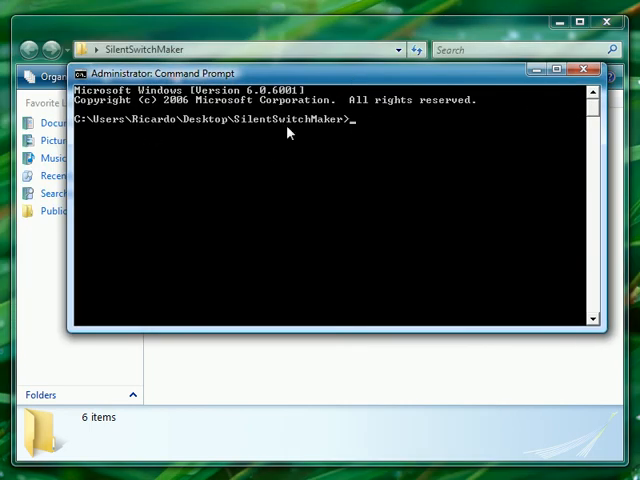
{"action": "mouse_move", "coordinate": [320, 165]}
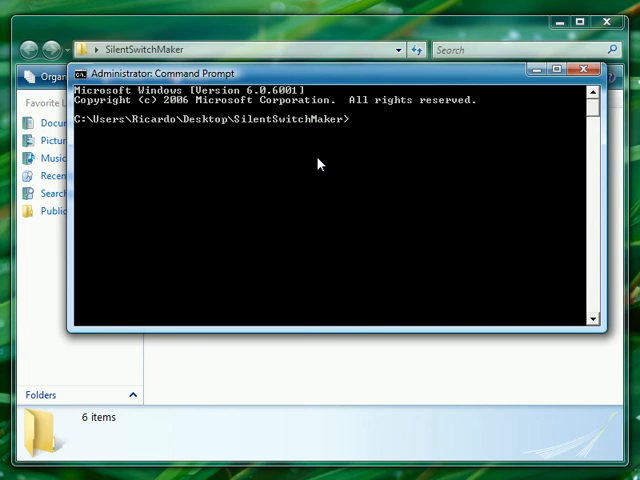
Enter the command copy /b 7zsd.sfx + config.txt + nLite.7z Installer.exe.
{"action": "type", "text": "copy"}
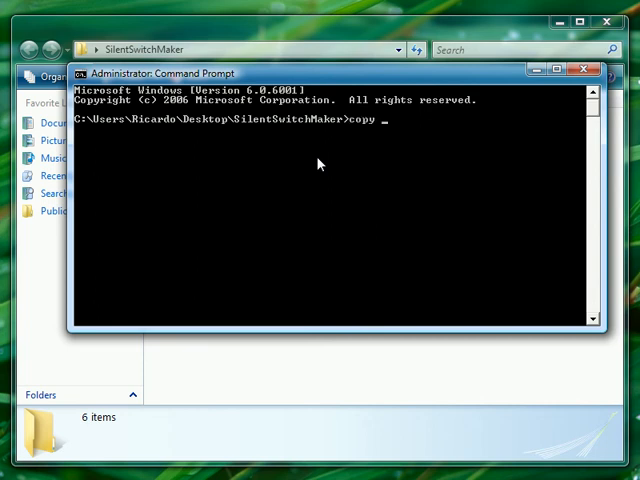
{"action": "type", "text": "/b"}
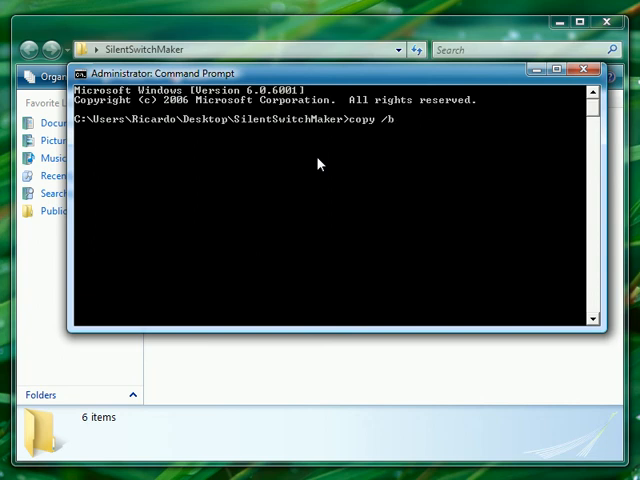
{"action": "type", "text": "7zs"}
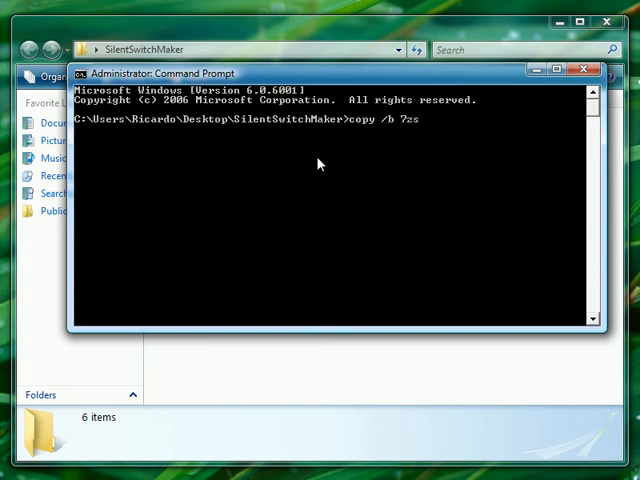
{"action": "type", "text": "d.sfx"}
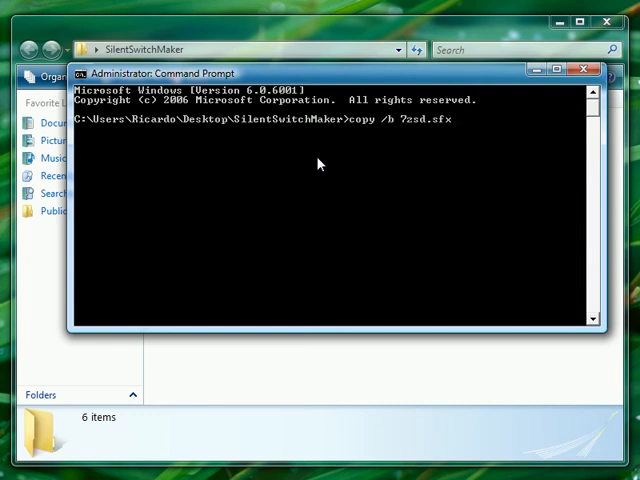
{"action": "type", "text": "+"}
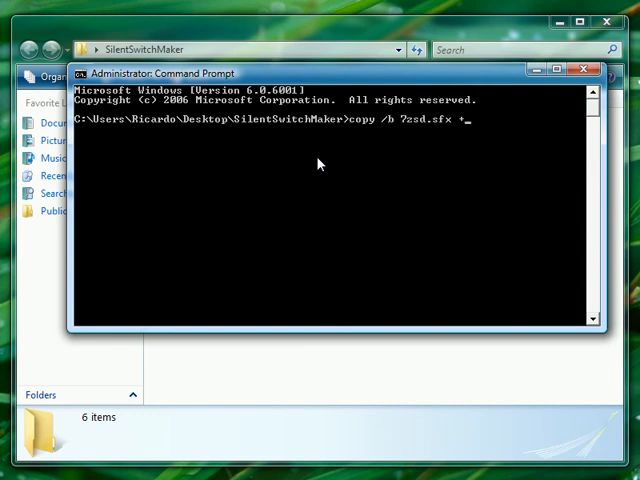
{"action": "type", "text": "config"}
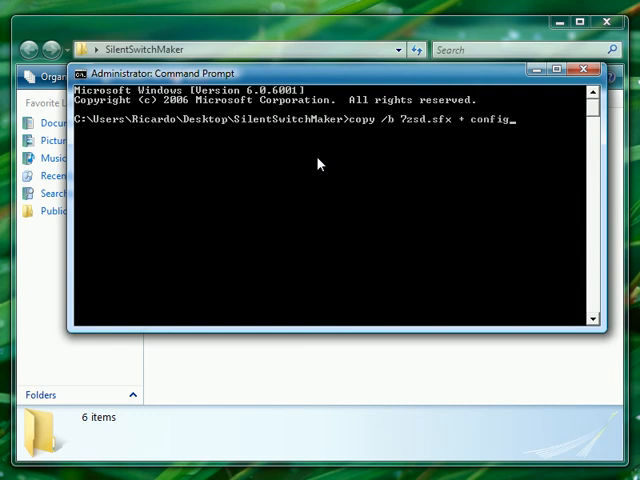
{"action": "type", "text": ".txt + n"}
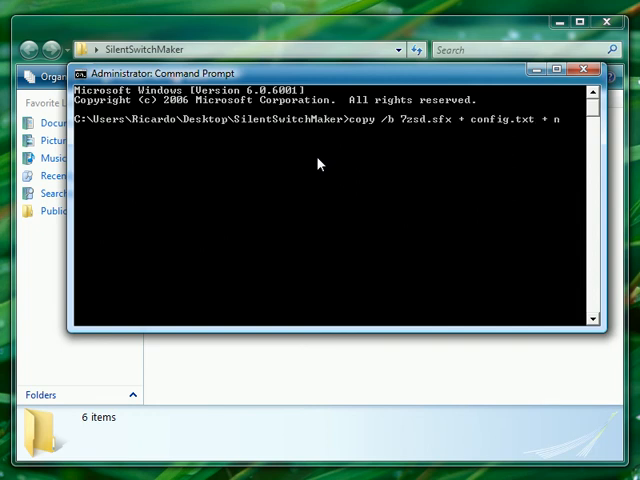
{"action": "type", "text": "Lite"}
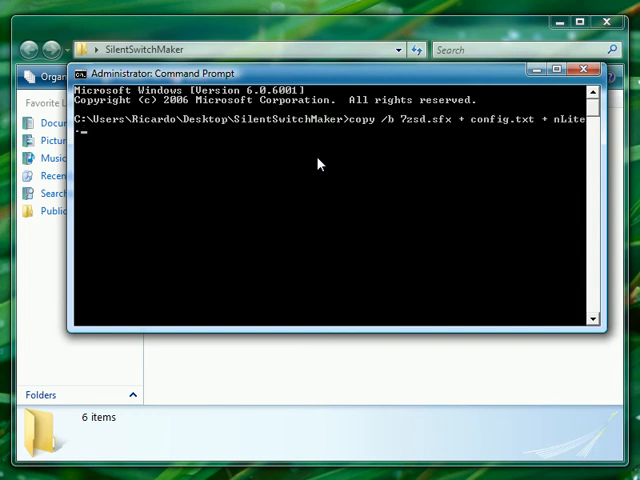
{"action": "type", "text": ".7z"}
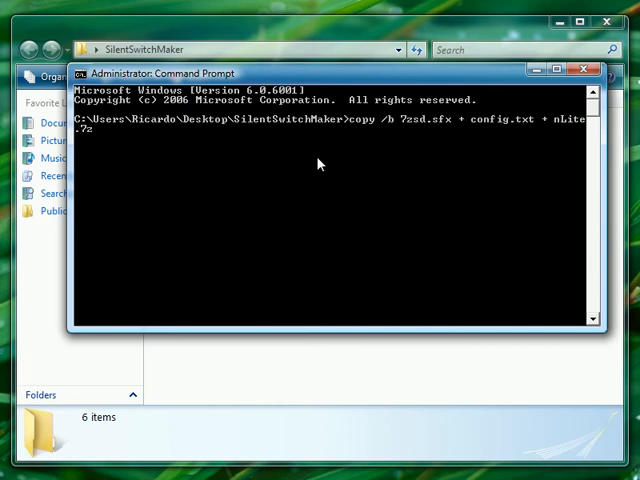
{"action": "type", "text": "Installer"}
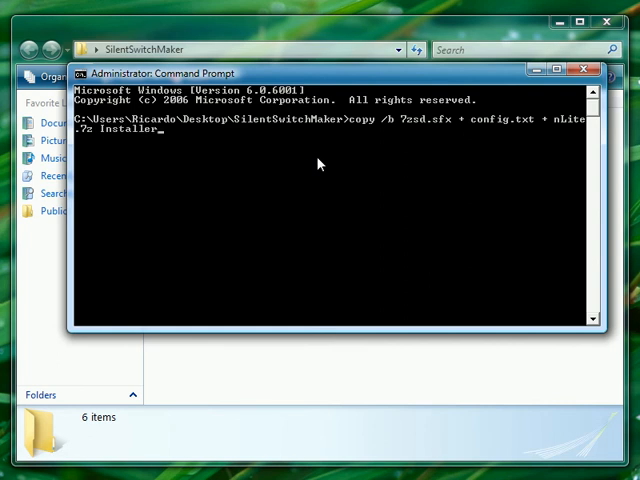
{"action": "type", "text": "exe"}
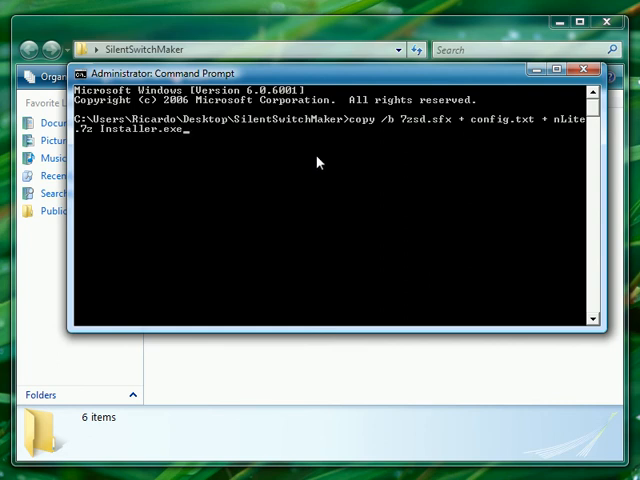
{"action": "mouse_move", "coordinate": [163, 150]}
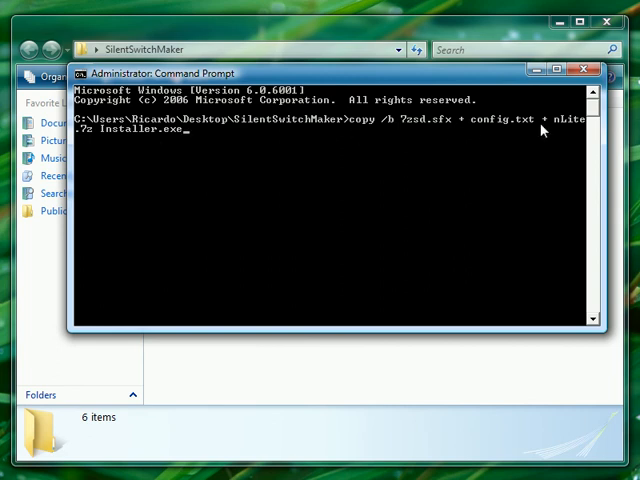
{"action": "mouse_move", "coordinate": [340, 196]}
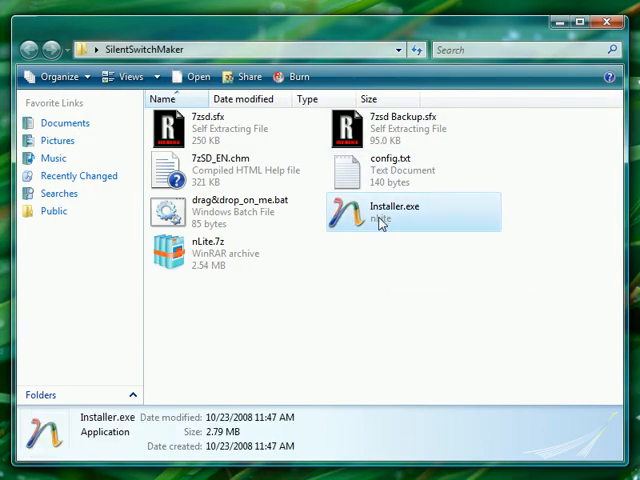
Inspect Installer.exe as a 7-Zip archive, then delete it from the folder.
{"action": "left_click", "coordinate": [200, 123]}
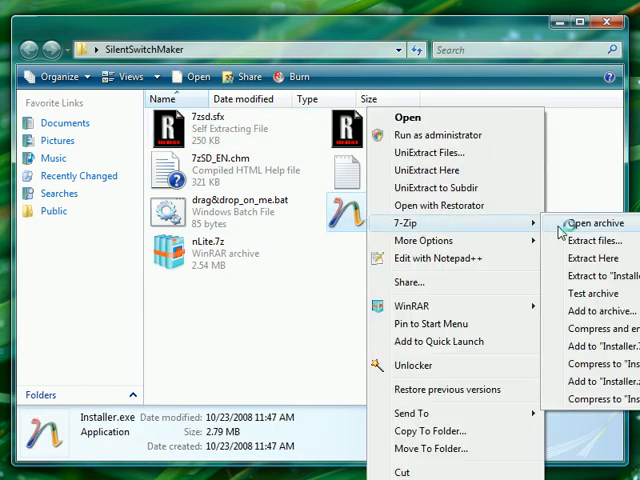
{"action": "left_click", "coordinate": [592, 222]}
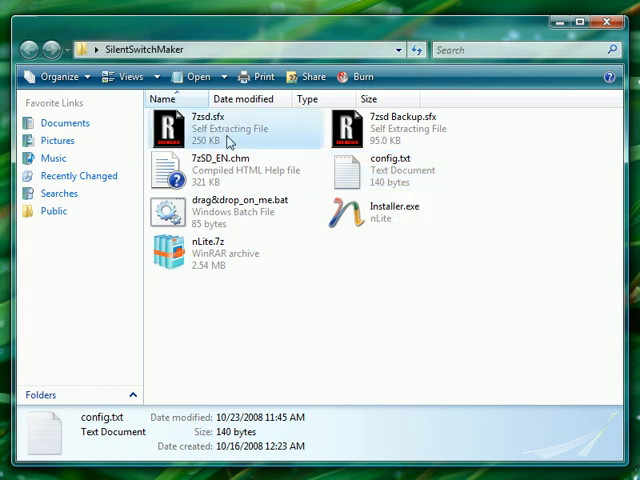
{"action": "left_click", "coordinate": [378, 210]}
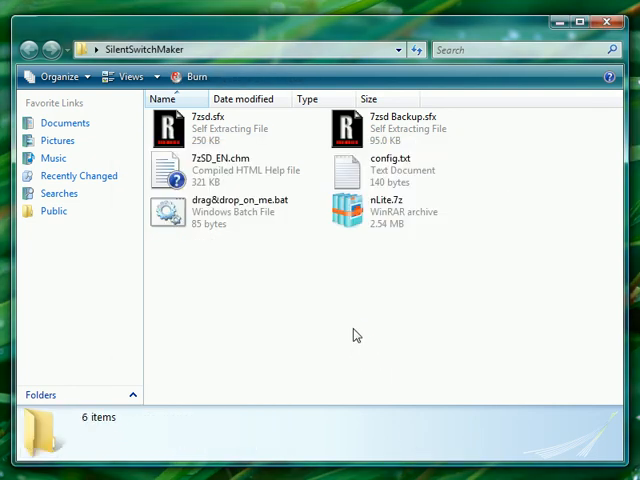
{"action": "mouse_move", "coordinate": [383, 246]}
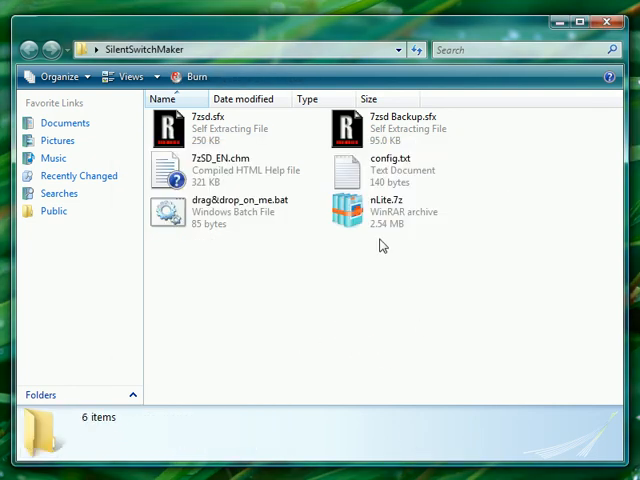
Bring up drag&drop_on_me.bat's actions, then select 7zsd.sfx and the nLite.7z archive.
{"action": "left_click", "coordinate": [237, 204]}
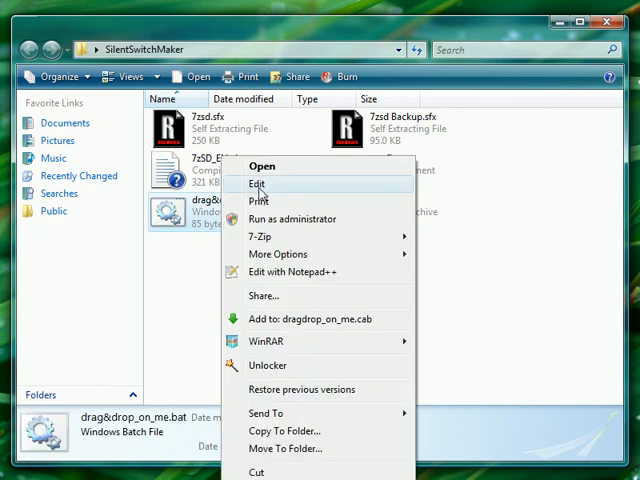
{"action": "left_click", "coordinate": [259, 184]}
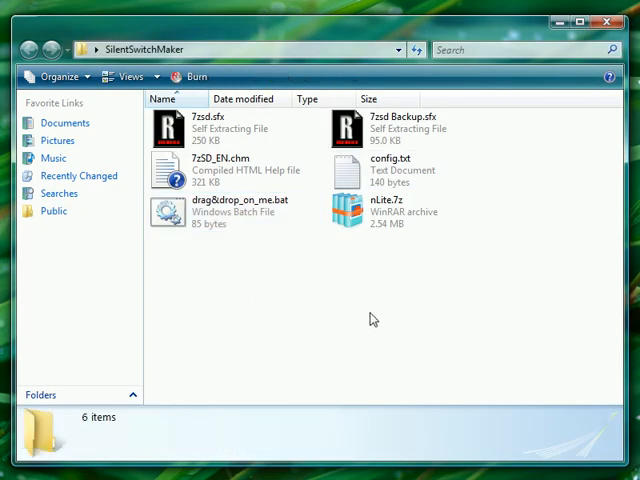
{"action": "left_click", "coordinate": [390, 170]}
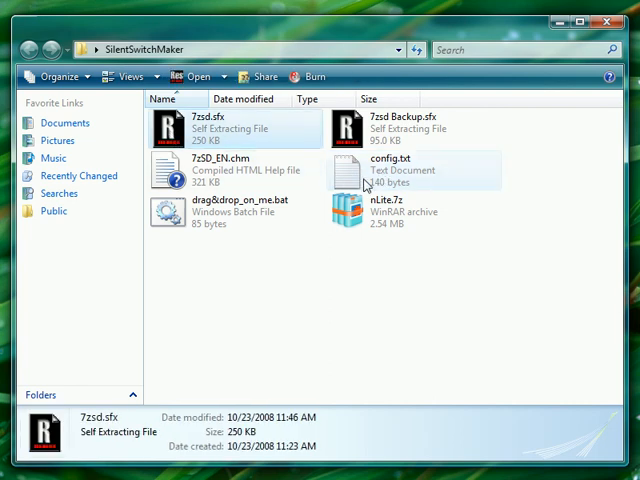
{"action": "left_click", "coordinate": [400, 170]}
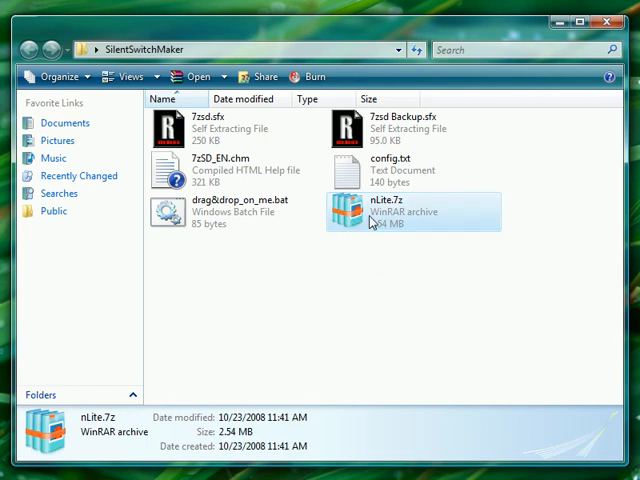
{"action": "mouse_move", "coordinate": [375, 222]}
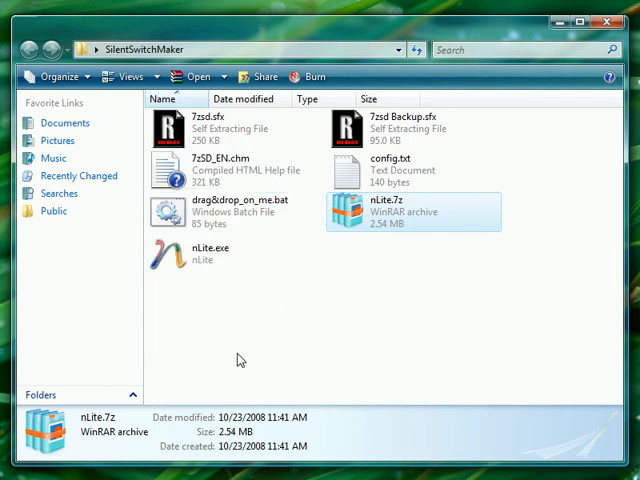
{"action": "mouse_move", "coordinate": [388, 404]}
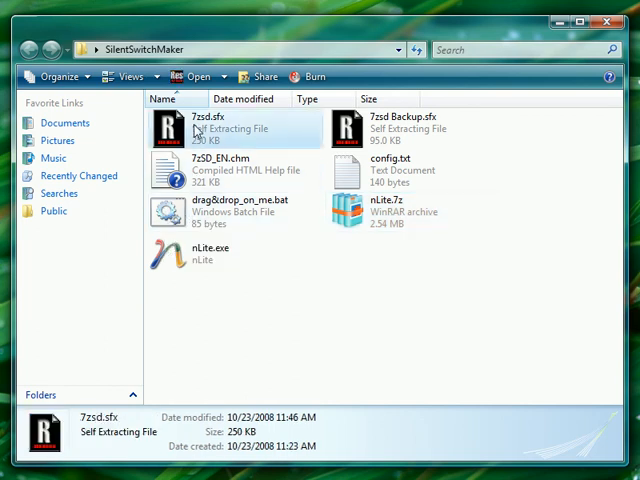
Select the newly created nLite.exe and show its context menu with 7-Zip options.
{"action": "left_click", "coordinate": [400, 170]}
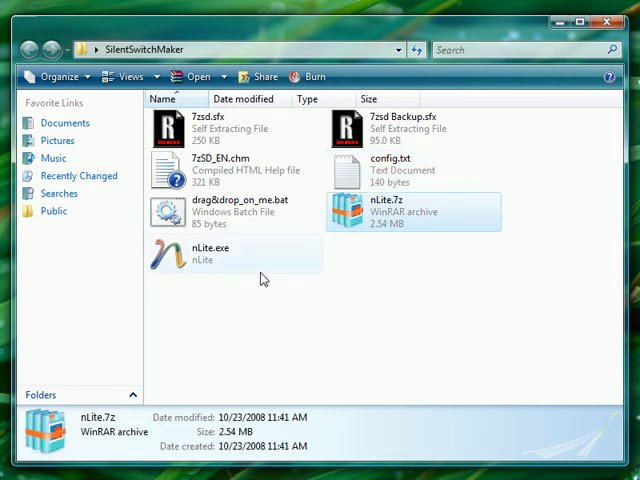
{"action": "left_click", "coordinate": [210, 258]}
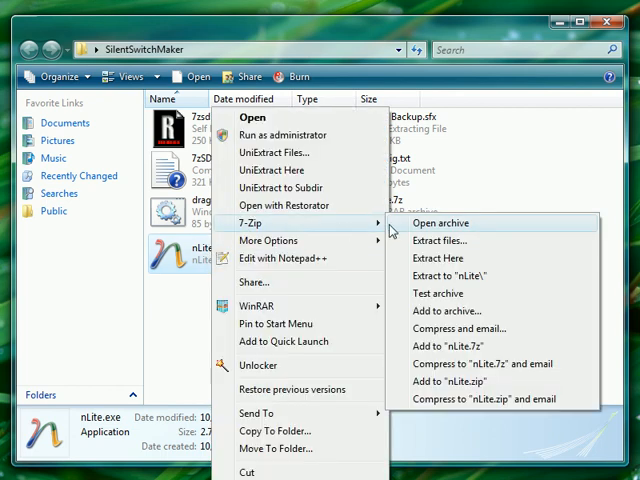
{"action": "left_click", "coordinate": [441, 222]}
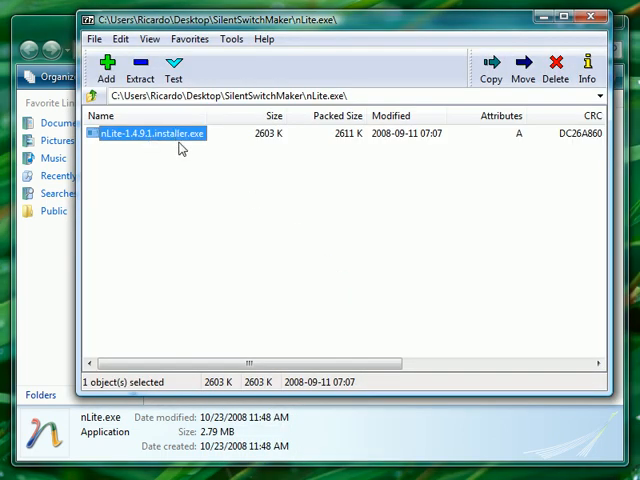
{"action": "mouse_move", "coordinate": [592, 16]}
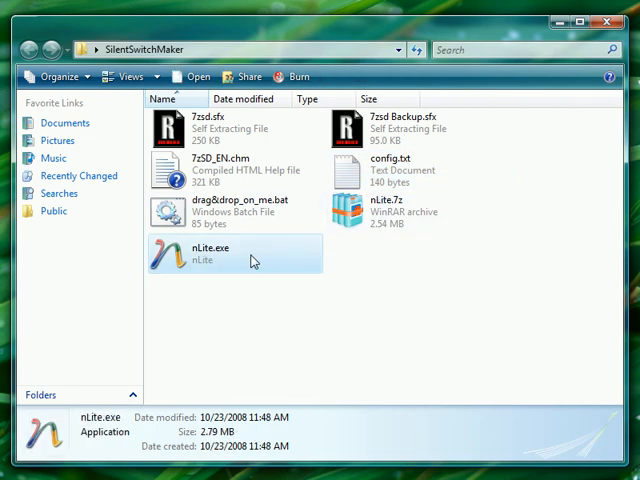
{"action": "mouse_move", "coordinate": [450, 254]}
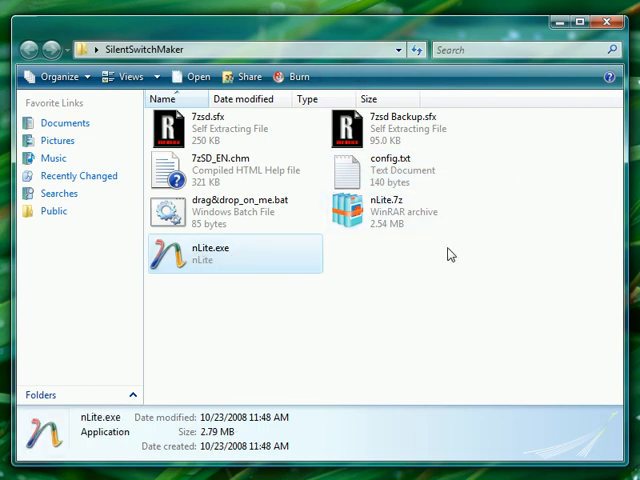